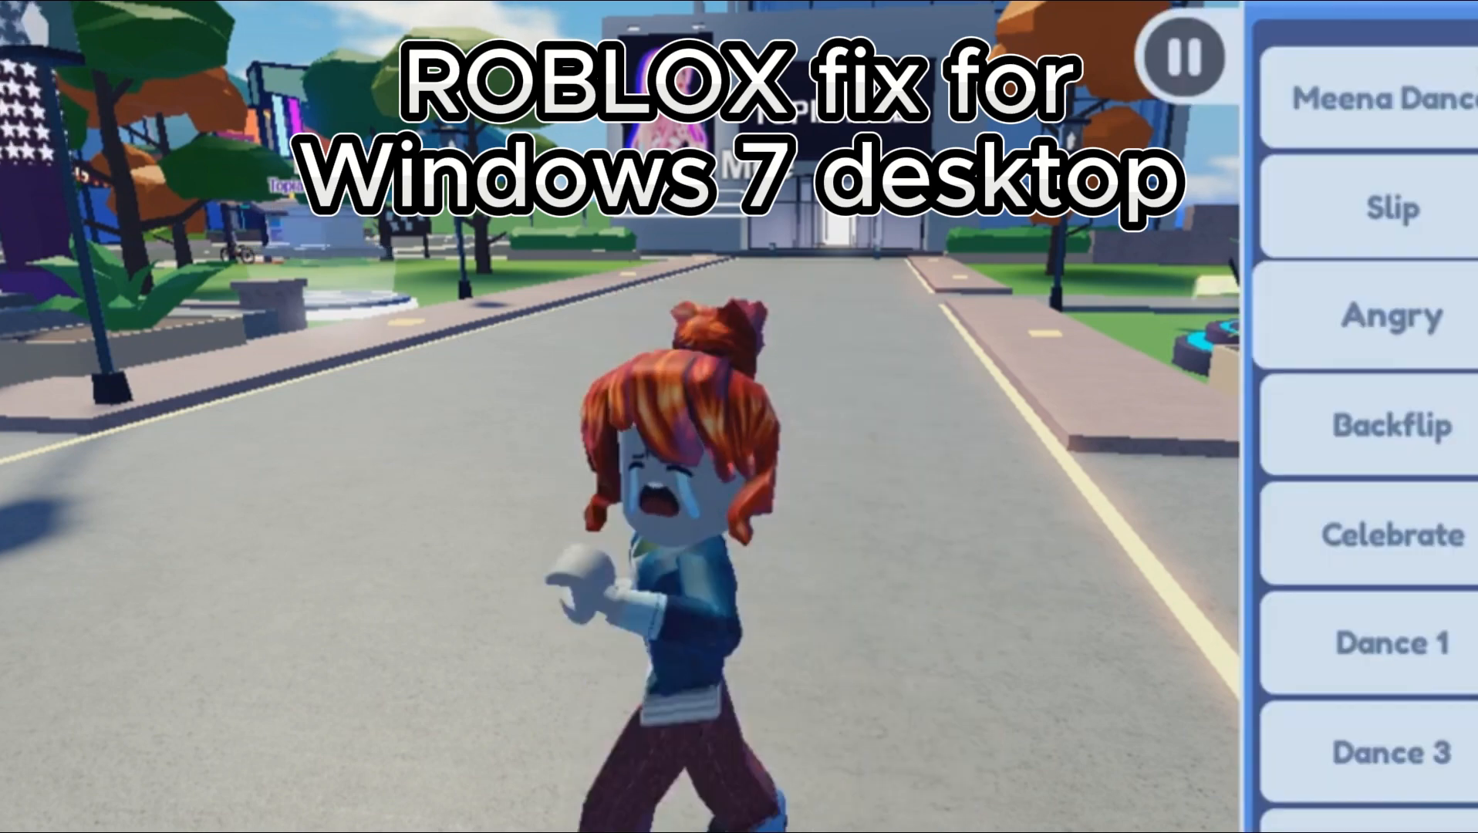
# Step: Show the Computer's System Properties from the Start menu to check the Windows version
pyautogui.click(1392, 317)
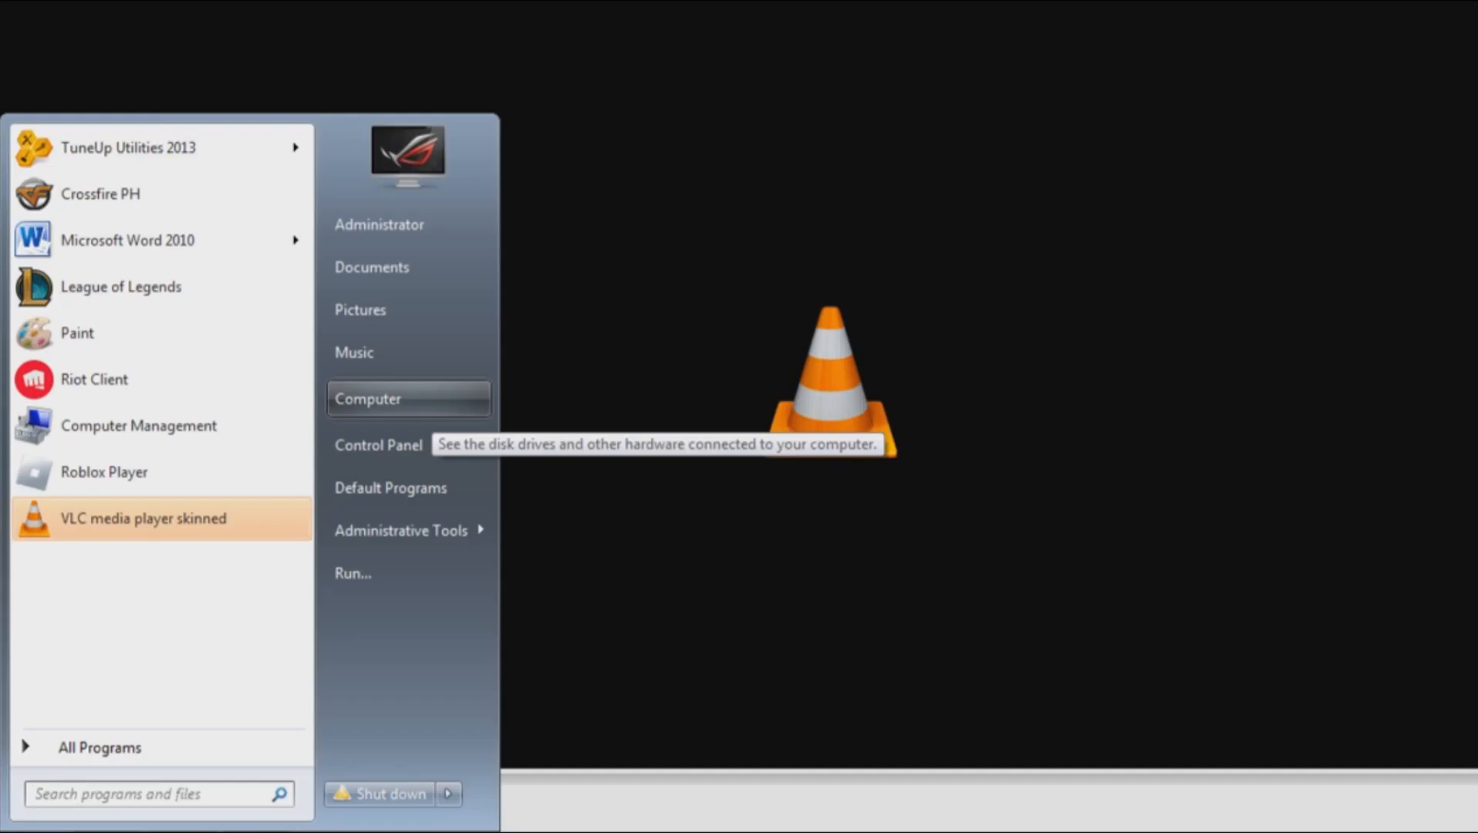
pyautogui.rightClick(367, 398)
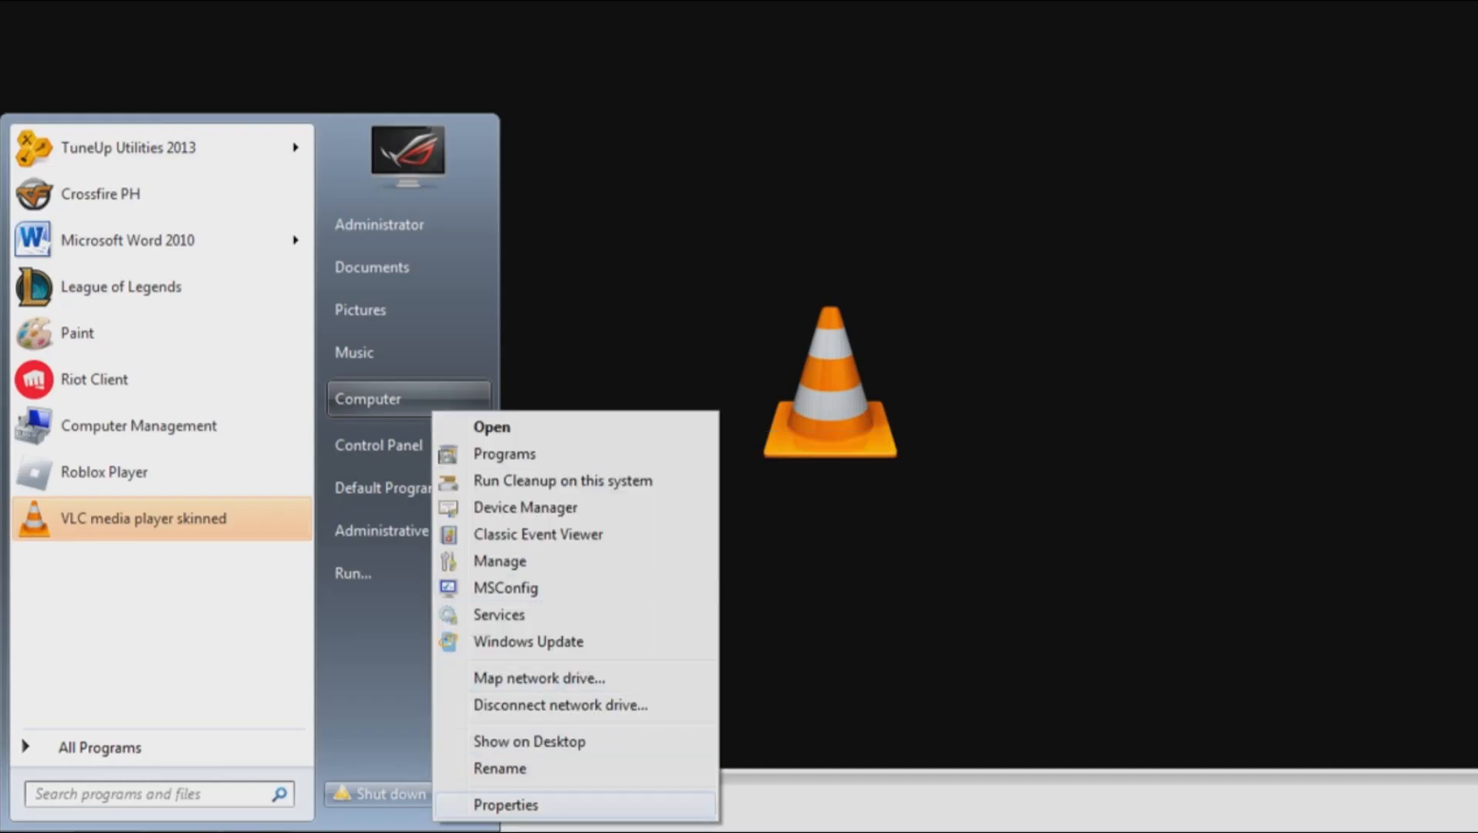
pyautogui.click(505, 806)
pyautogui.write('windows up')
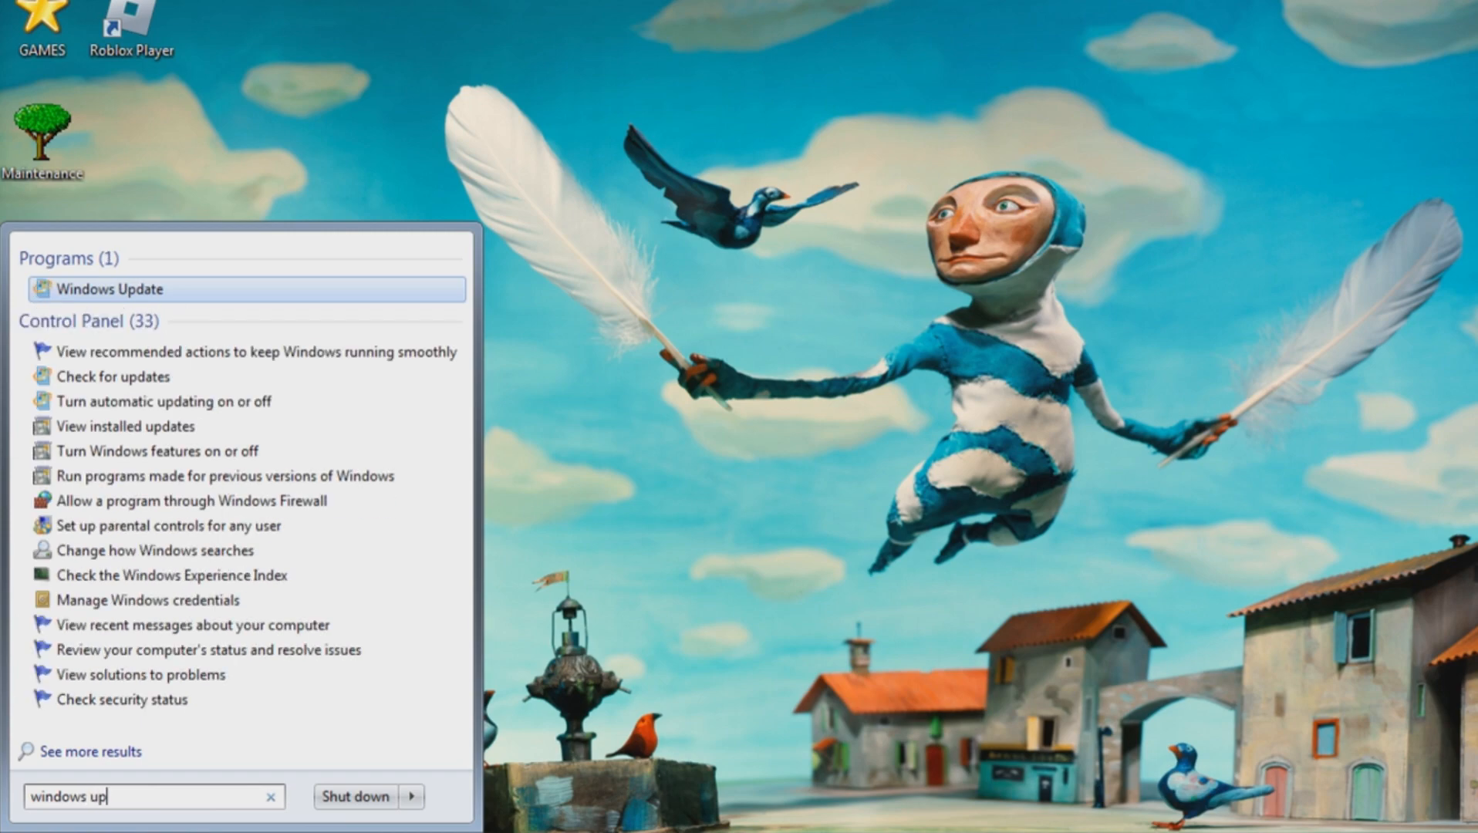
# Step: Run a Windows Update check and retry it after it fails with error 80072EFE
pyautogui.click(110, 290)
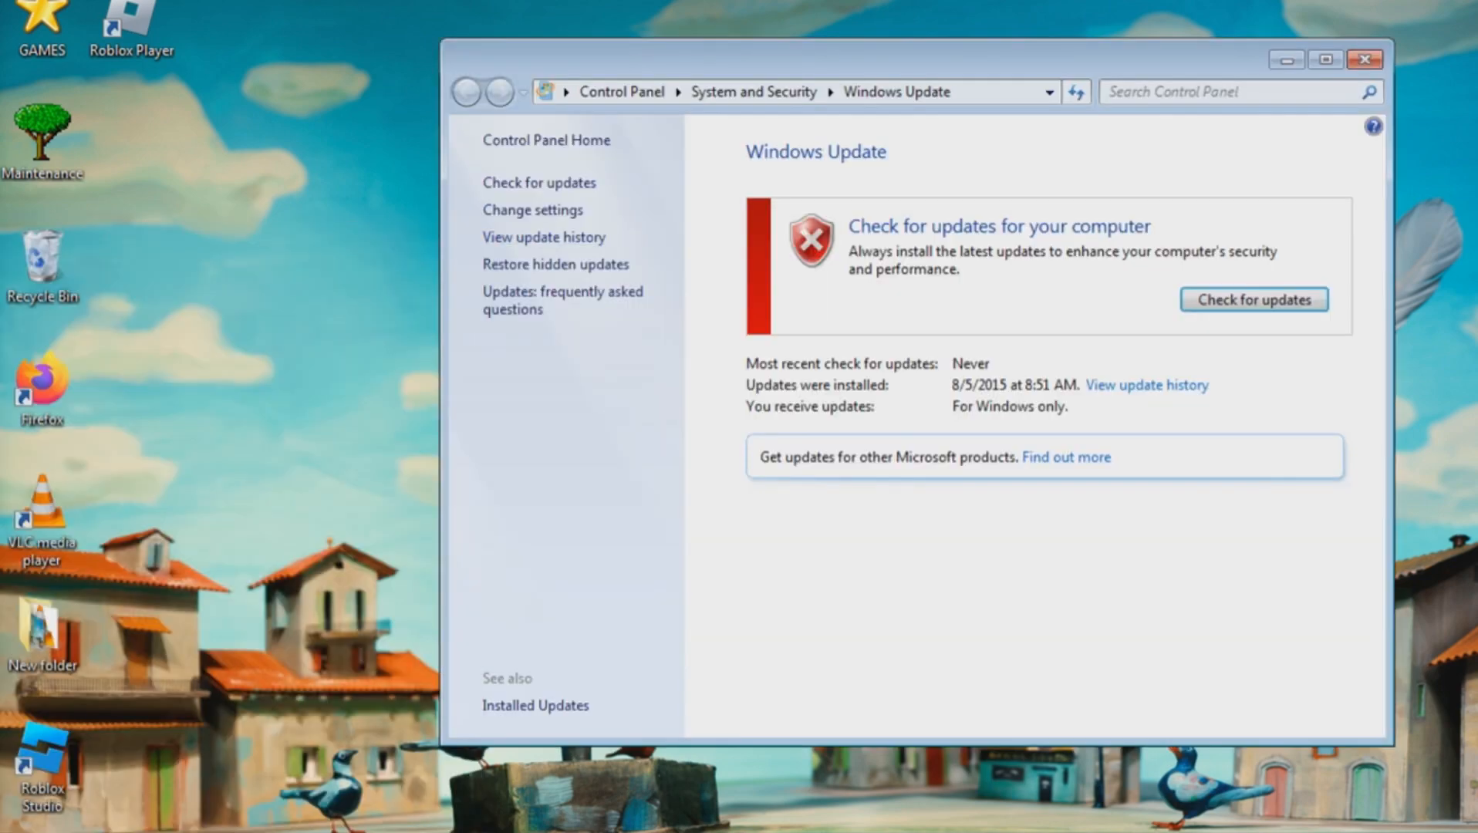
pyautogui.click(1252, 299)
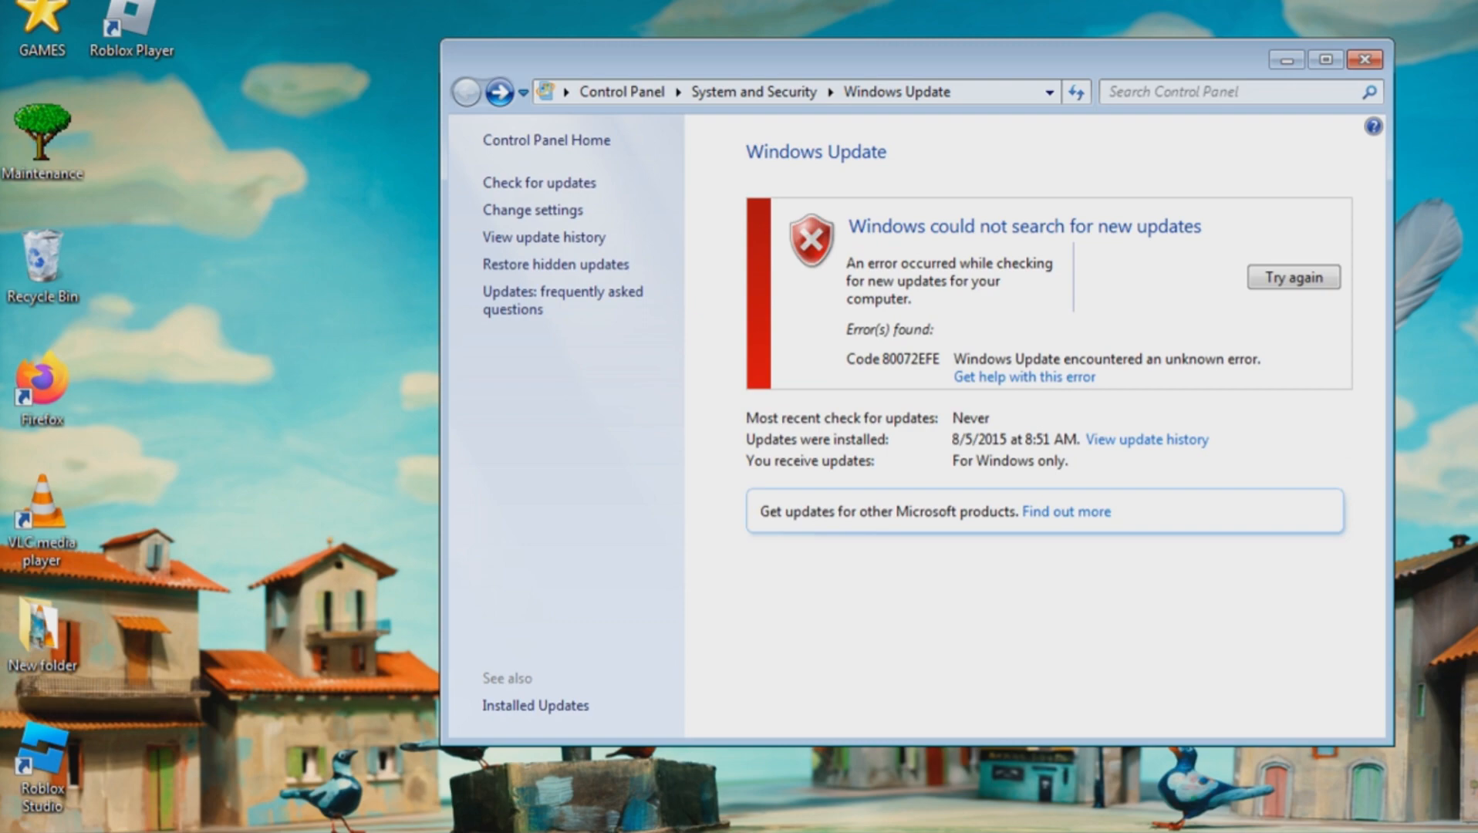
pyautogui.click(1290, 277)
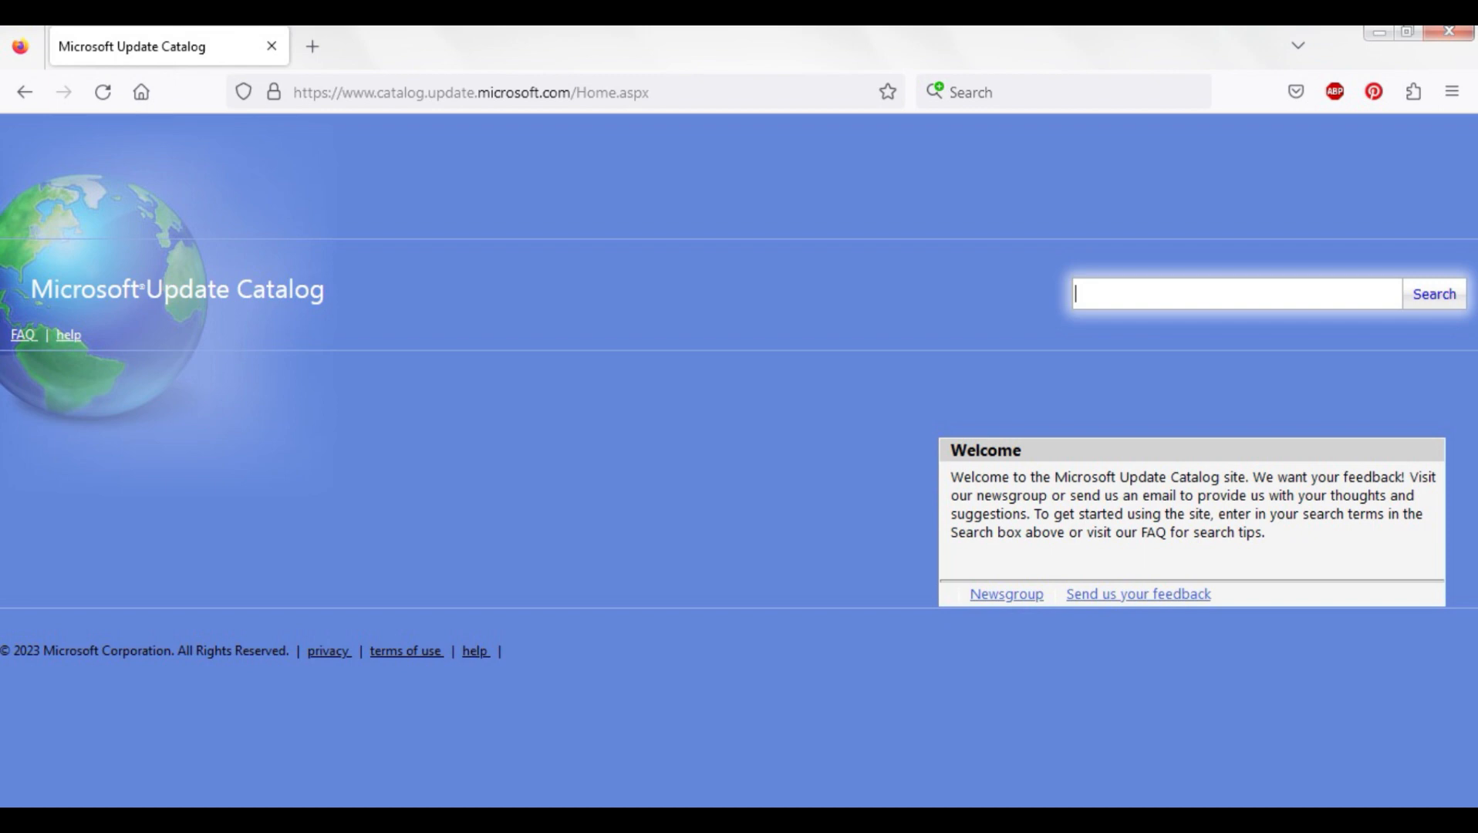
# Step: Search the Microsoft Update Catalog for update KB976932
pyautogui.write('KB976932')
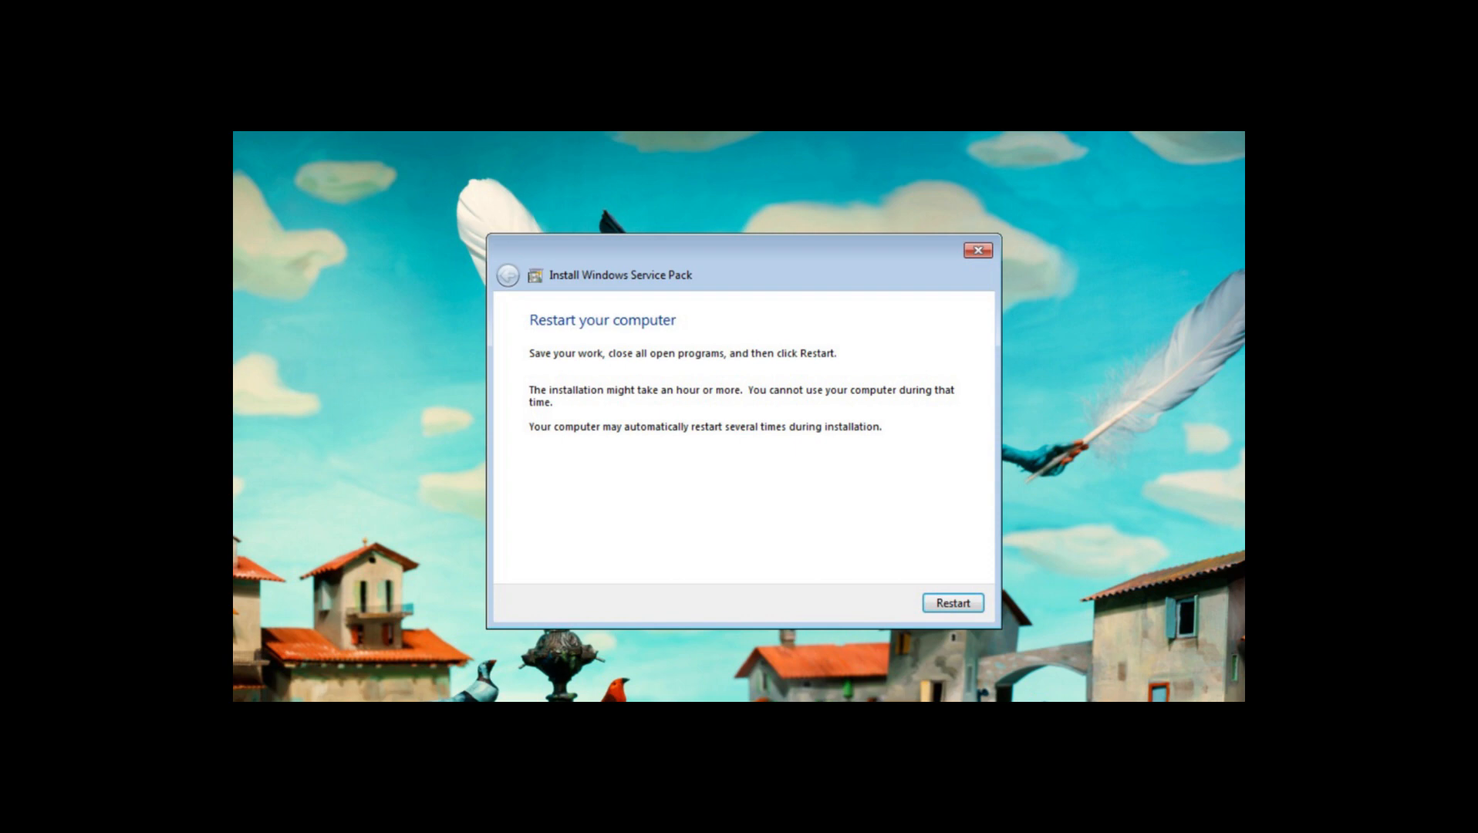
# Step: Restart to finish installing Service Pack 1 and close the success message
pyautogui.click(950, 602)
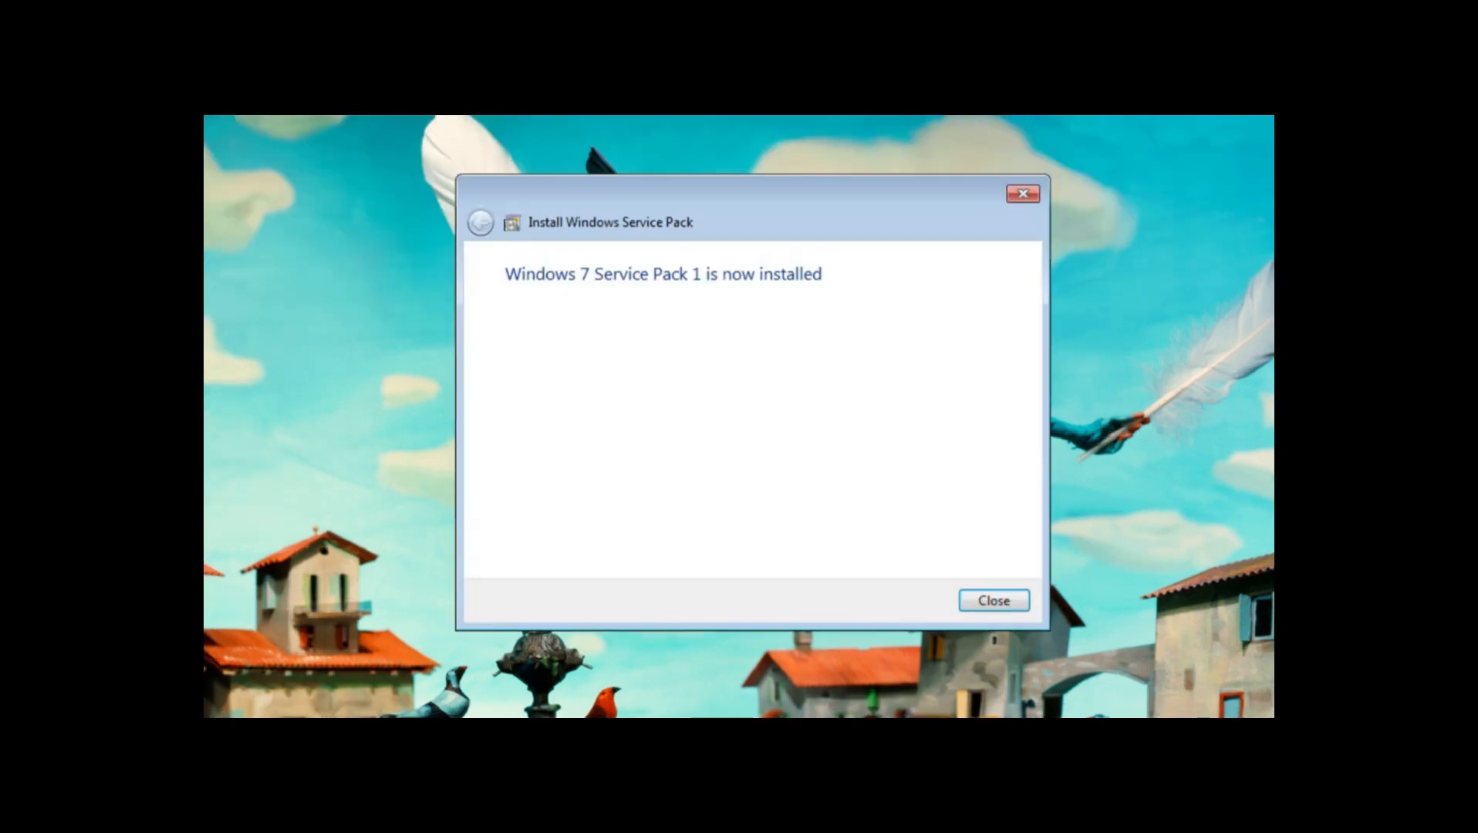
pyautogui.click(992, 601)
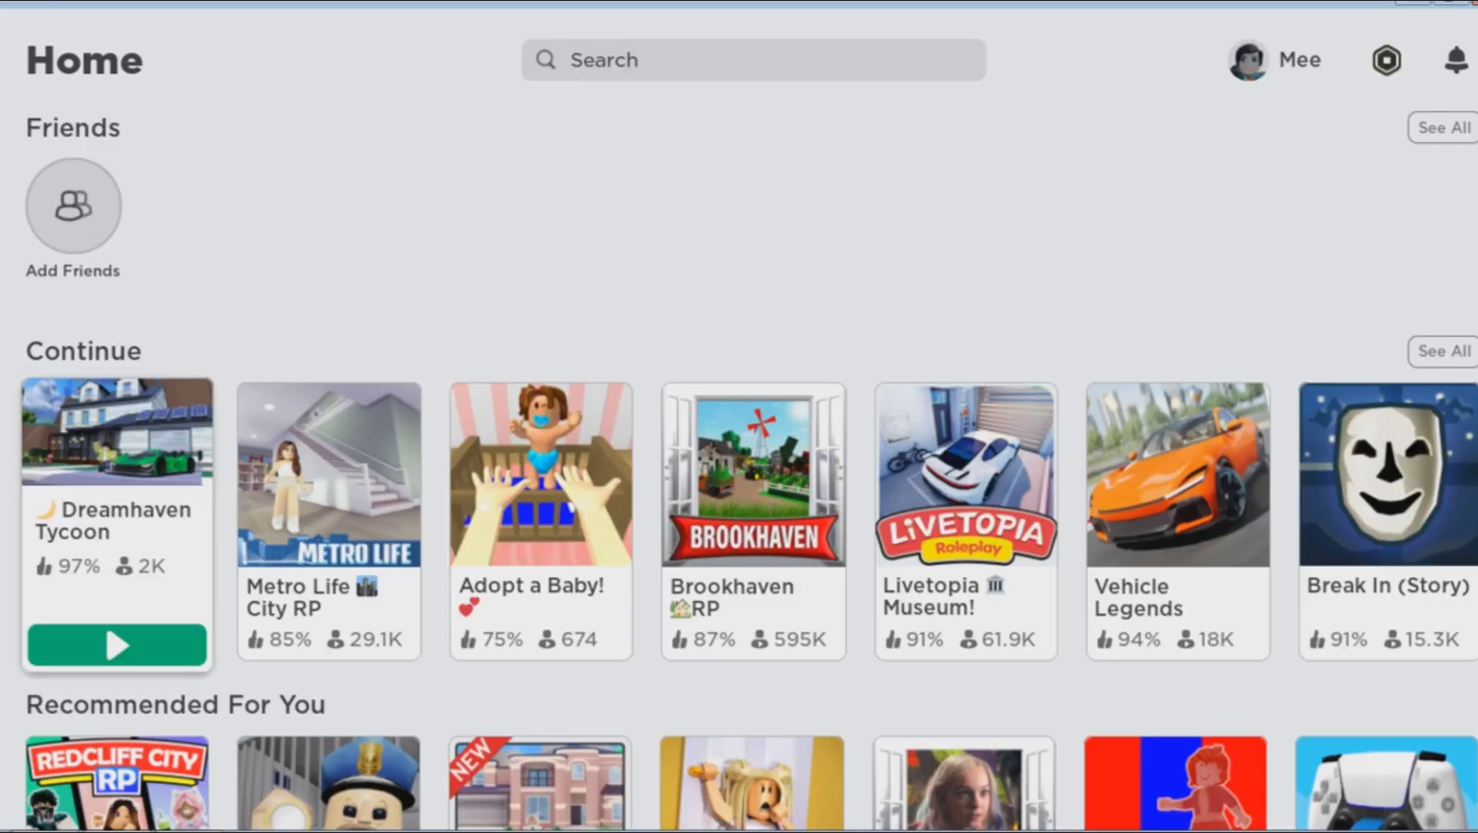
# Step: Start Dreamhaven Tycoon from the Continue list on the Roblox home page
pyautogui.click(116, 645)
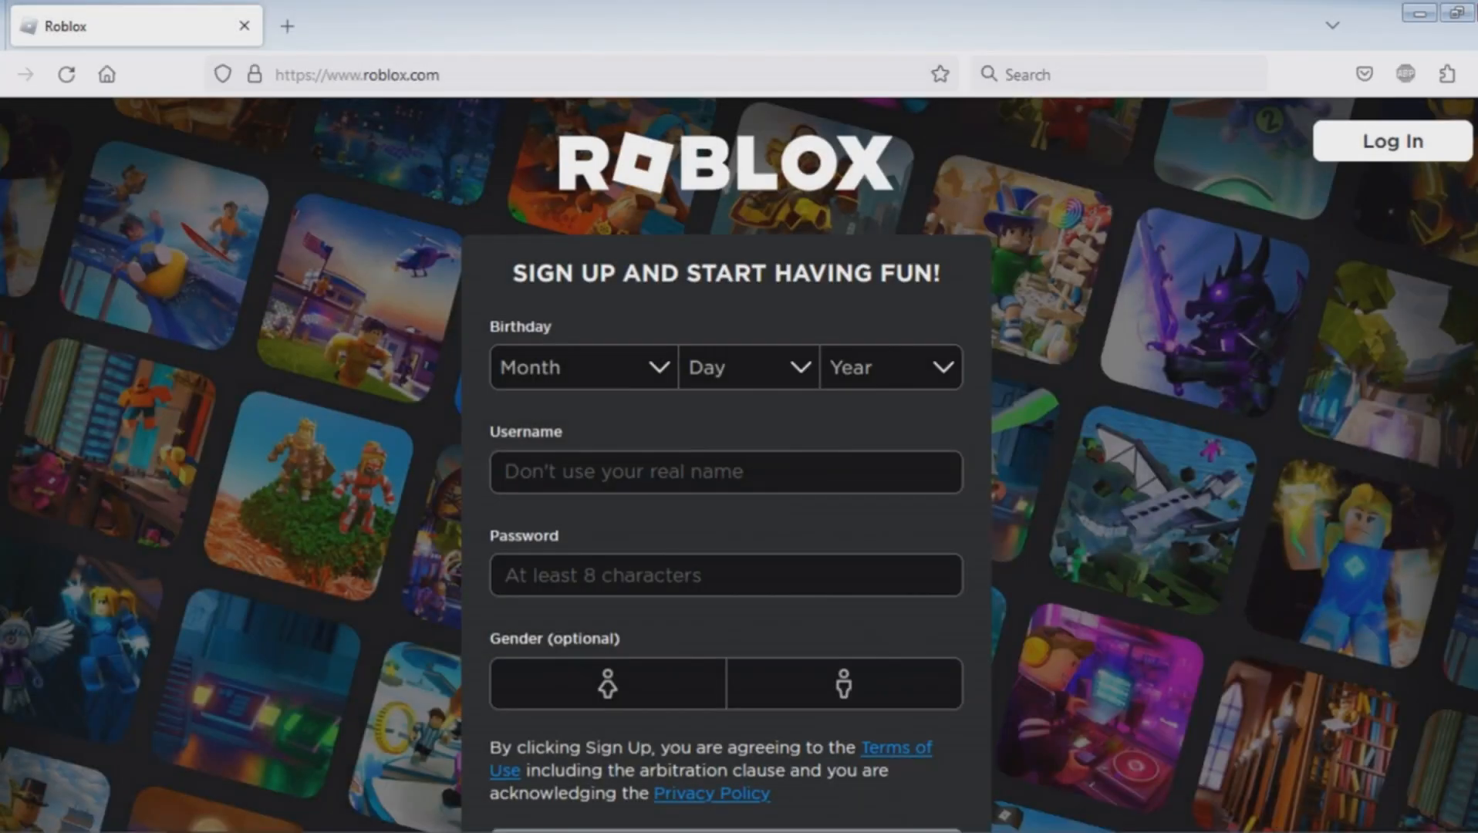
# Step: Go to the Roblox sign-in page from roblox.com
pyautogui.click(1387, 142)
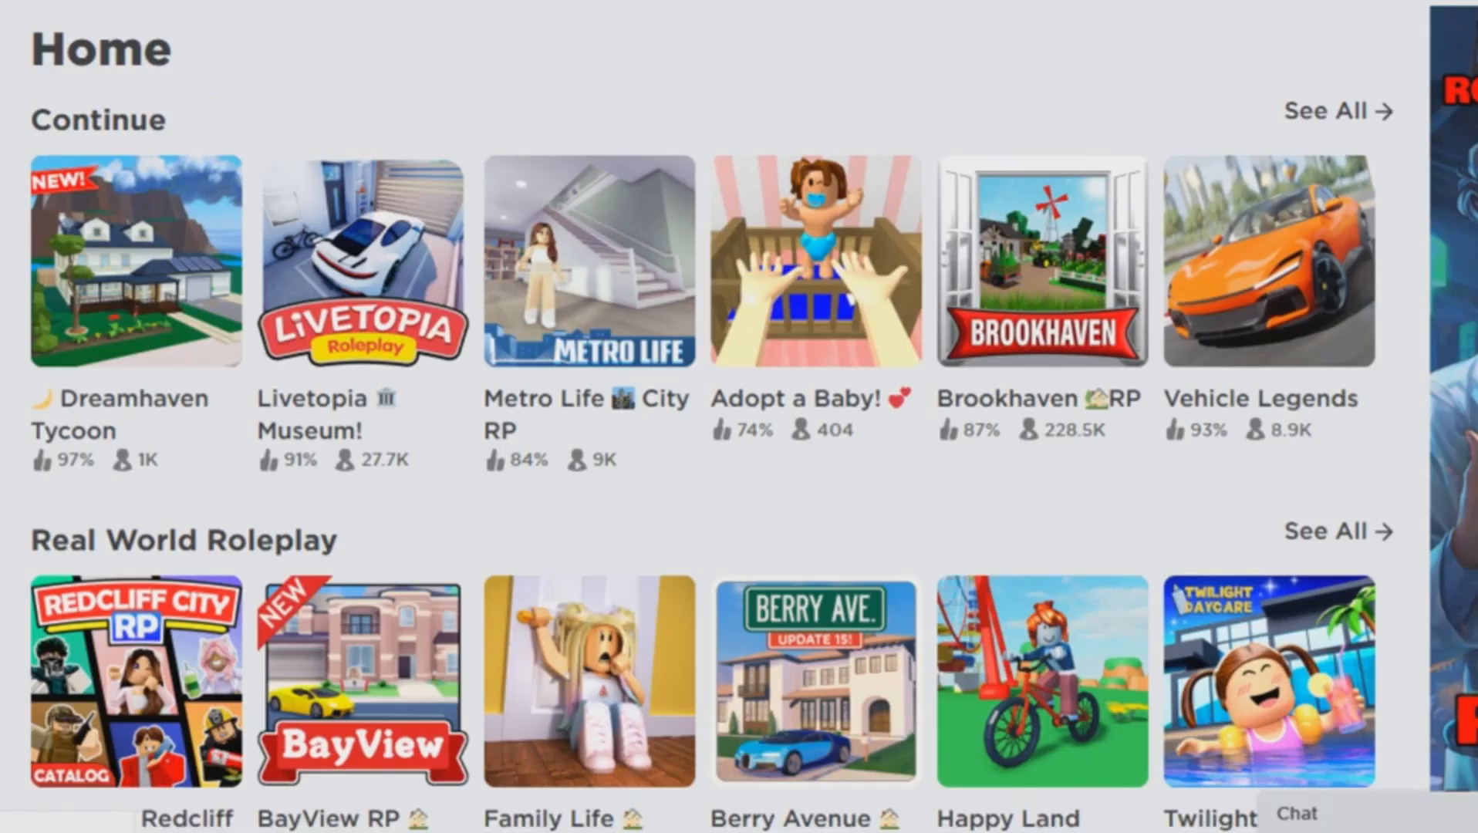
# Step: Launch Dreamhaven Tycoon from its game page, allowing Roblox Player, and dismiss the install prompt
pyautogui.click(134, 262)
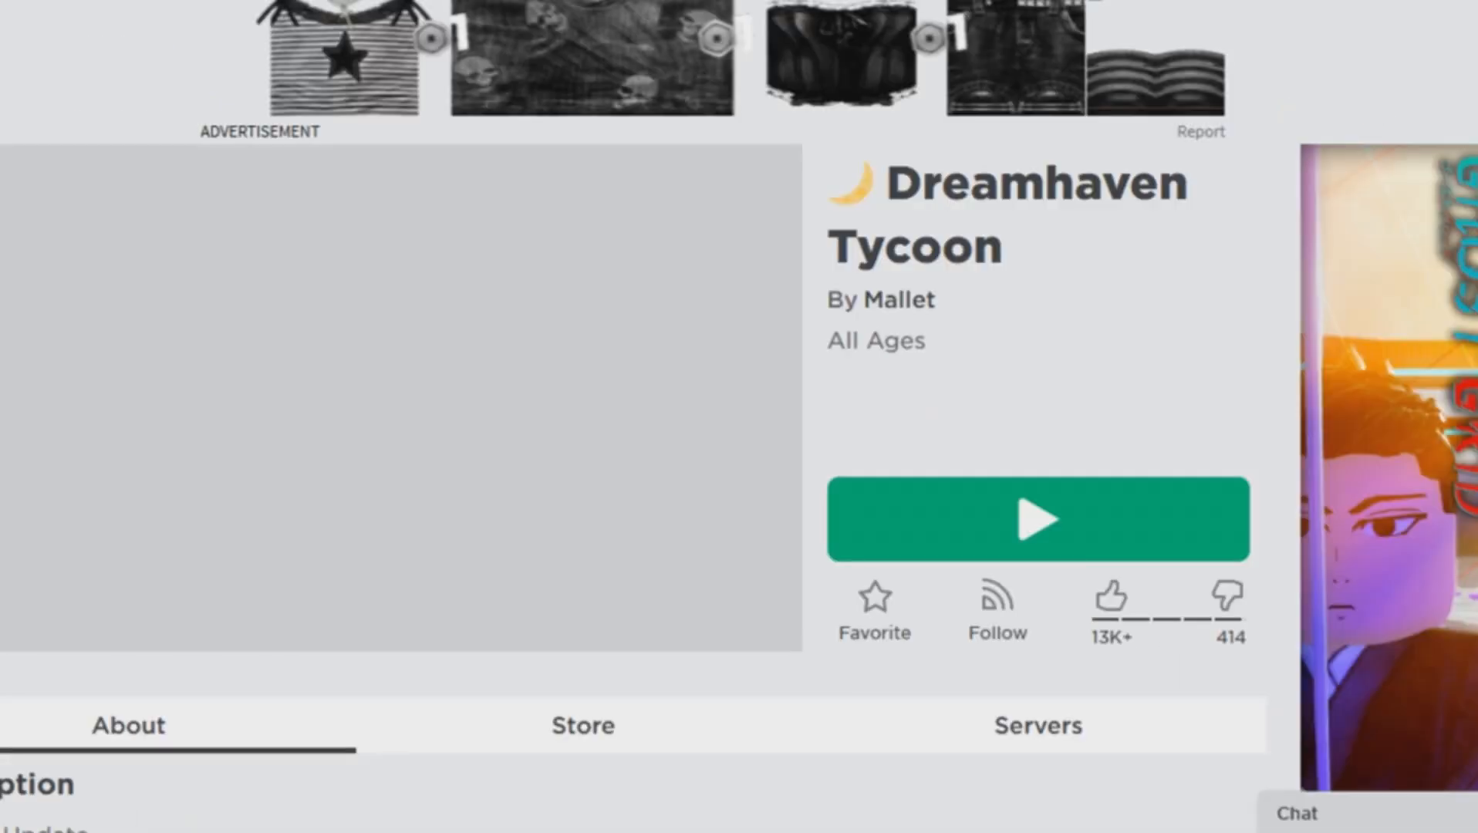
pyautogui.click(1037, 519)
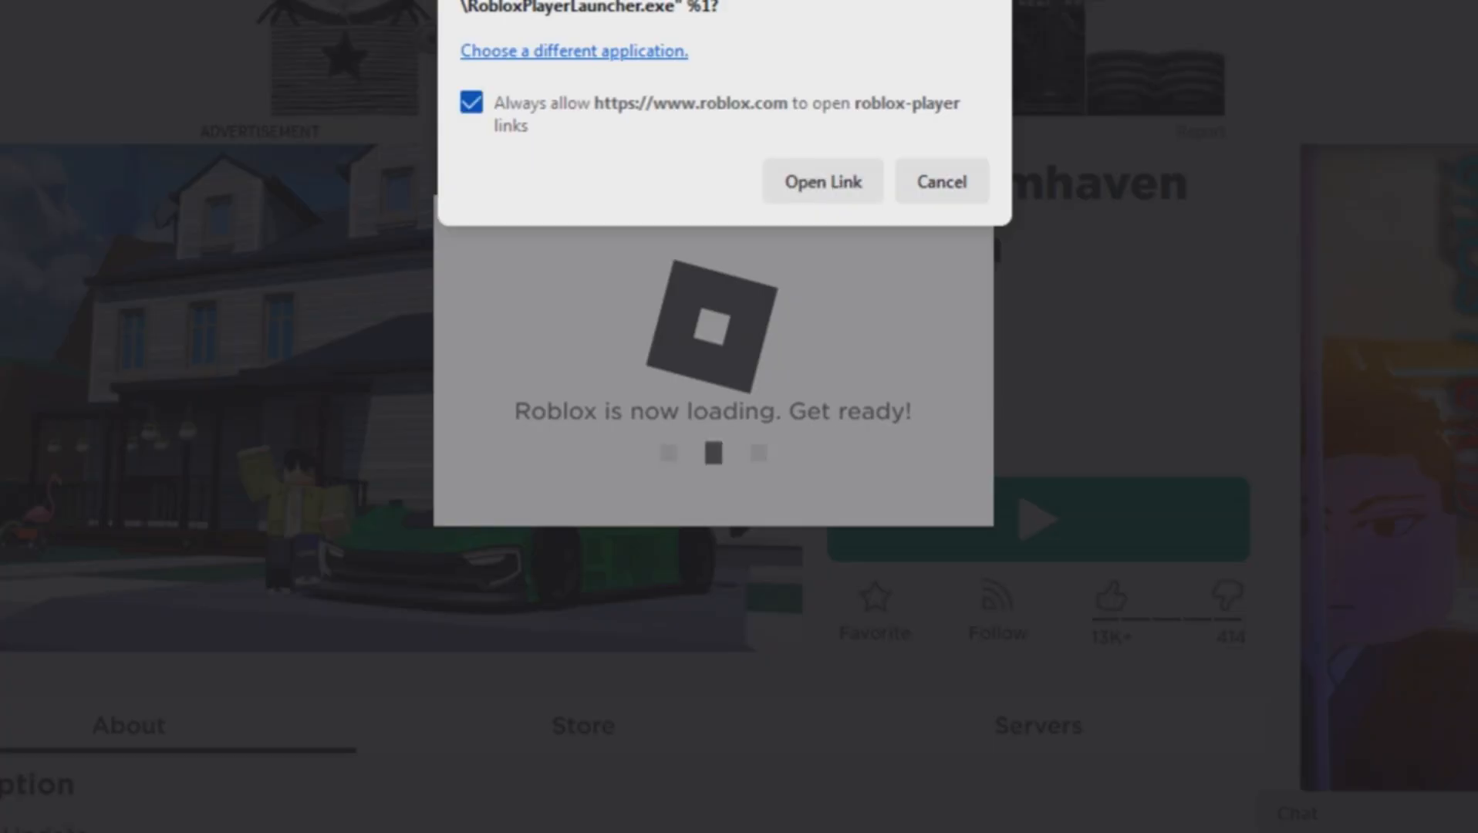
pyautogui.click(820, 181)
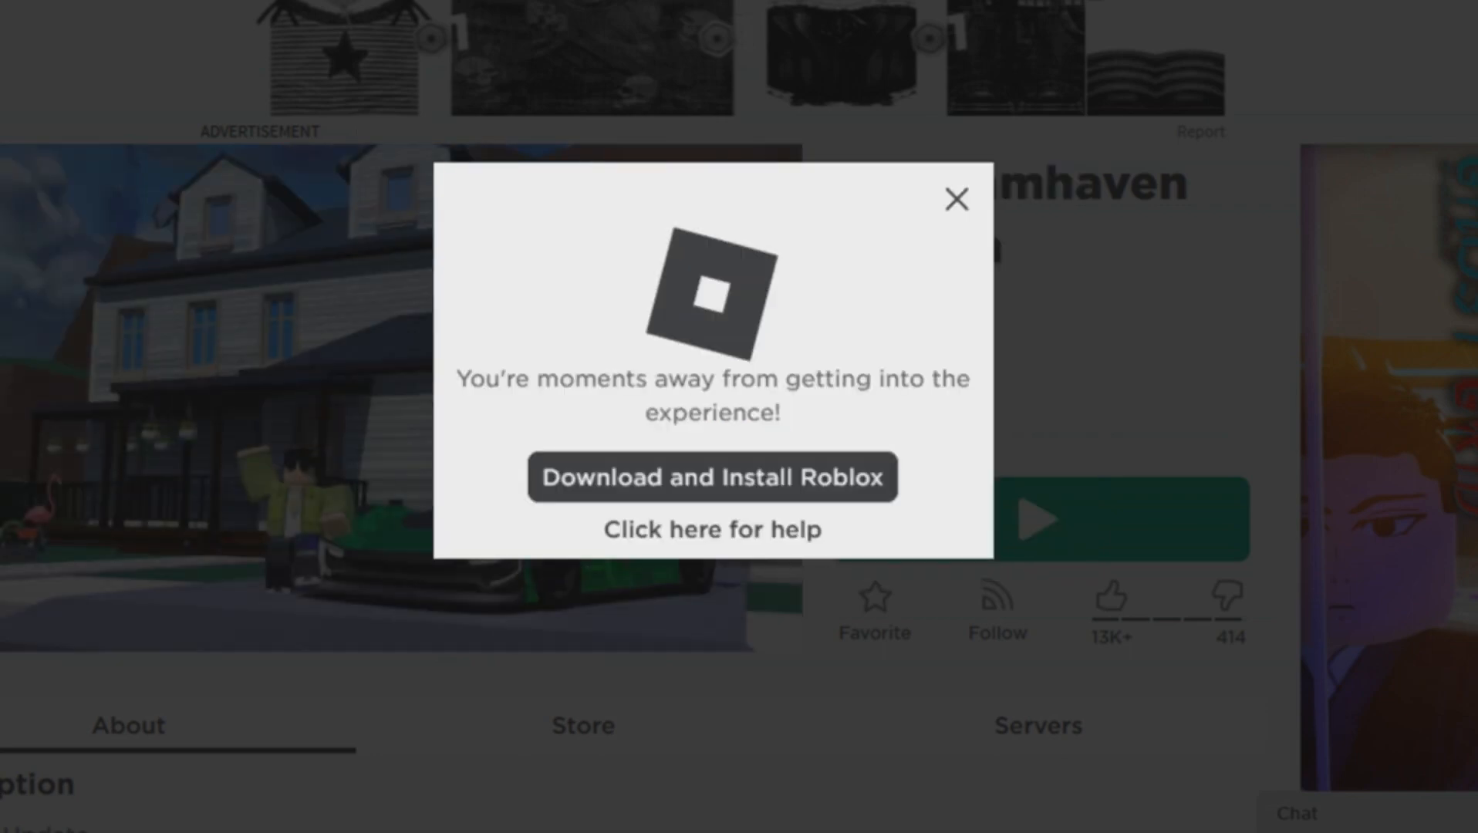
pyautogui.click(955, 200)
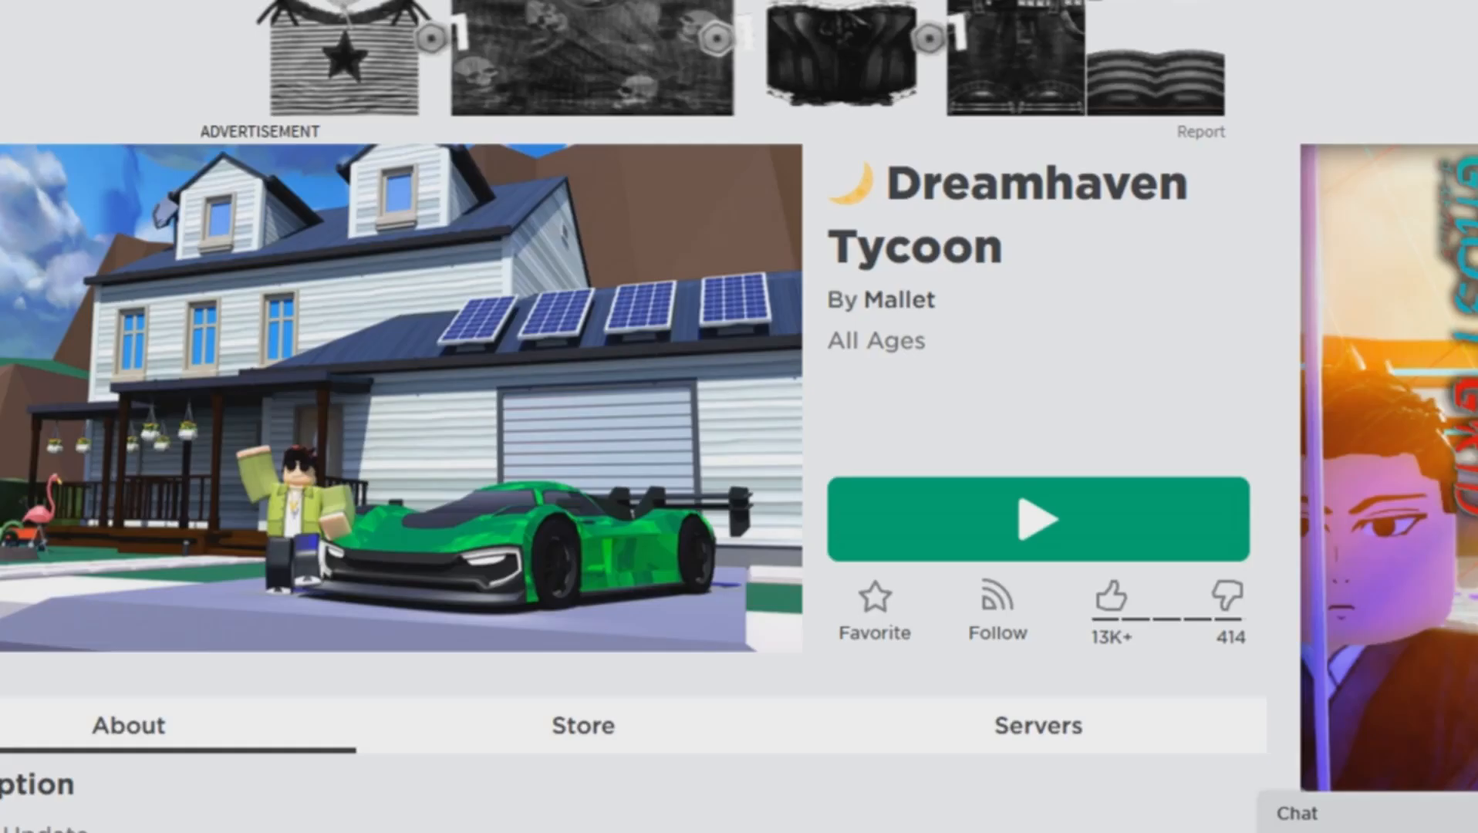
# Step: Attempt to start Dreamhaven Tycoon again from its game page
pyautogui.click(1039, 518)
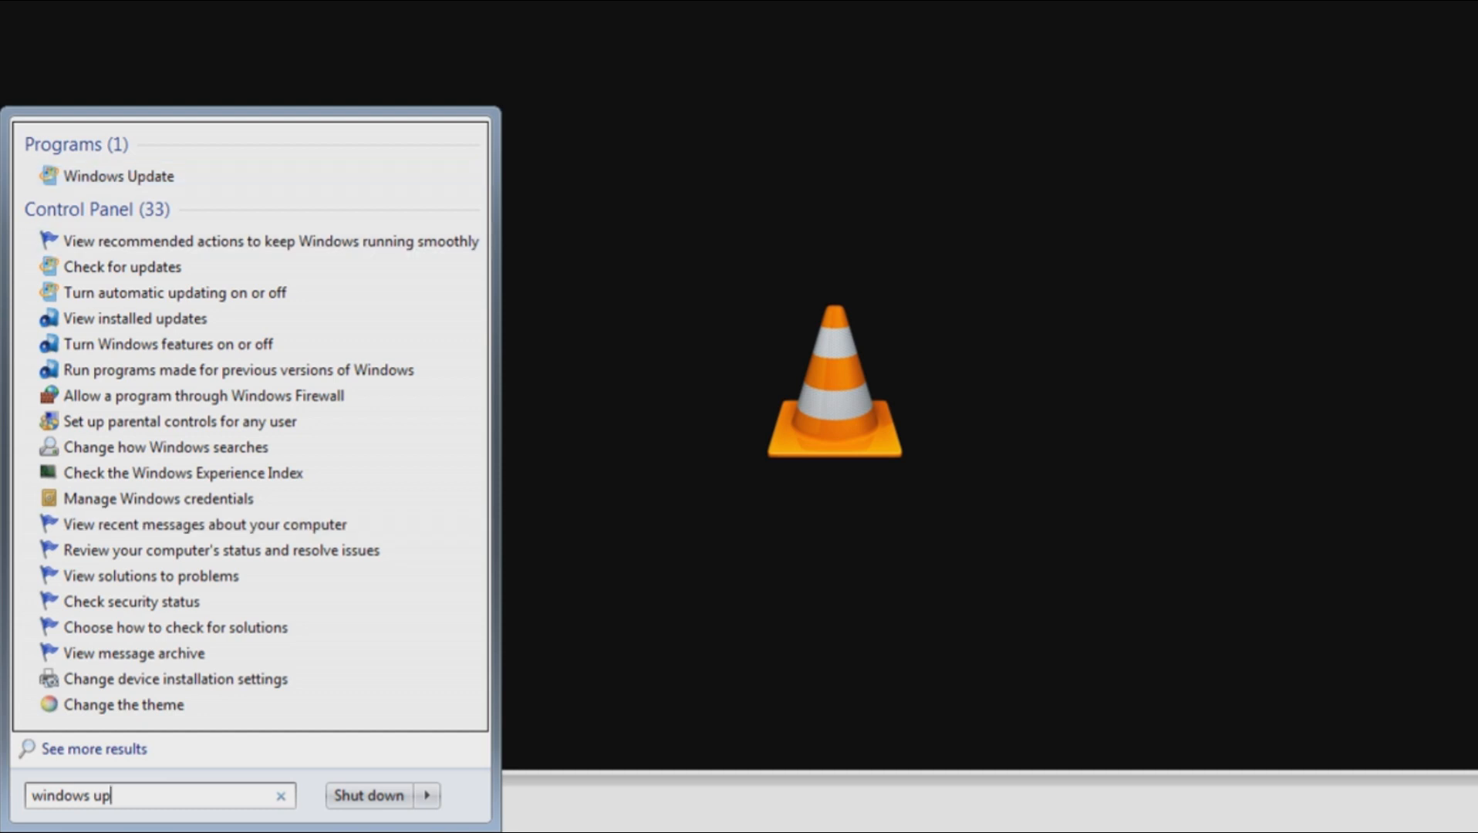
# Step: Check for updates in Windows Update, which requires new updater software first
pyautogui.click(117, 176)
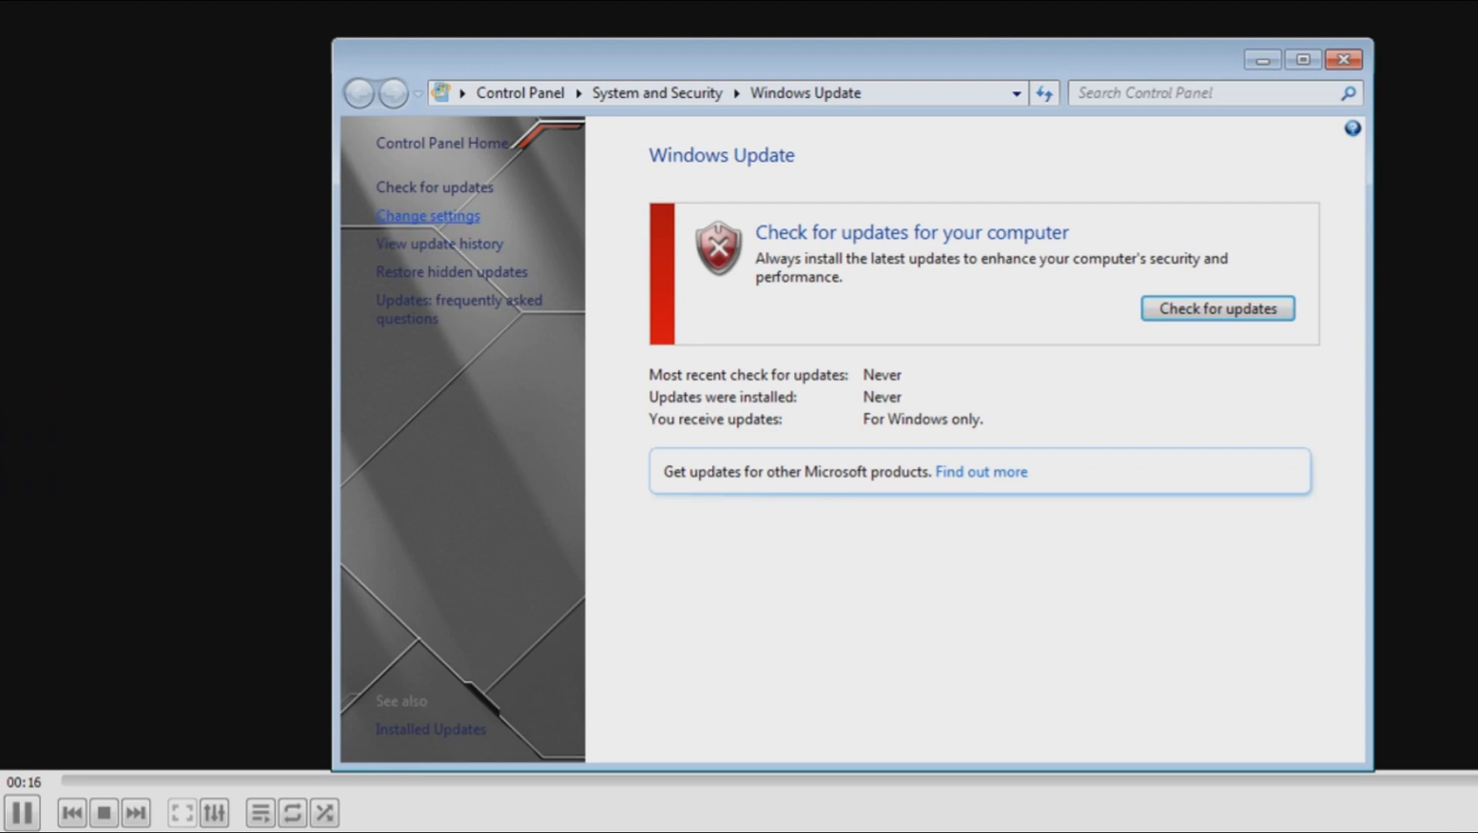
pyautogui.click(427, 216)
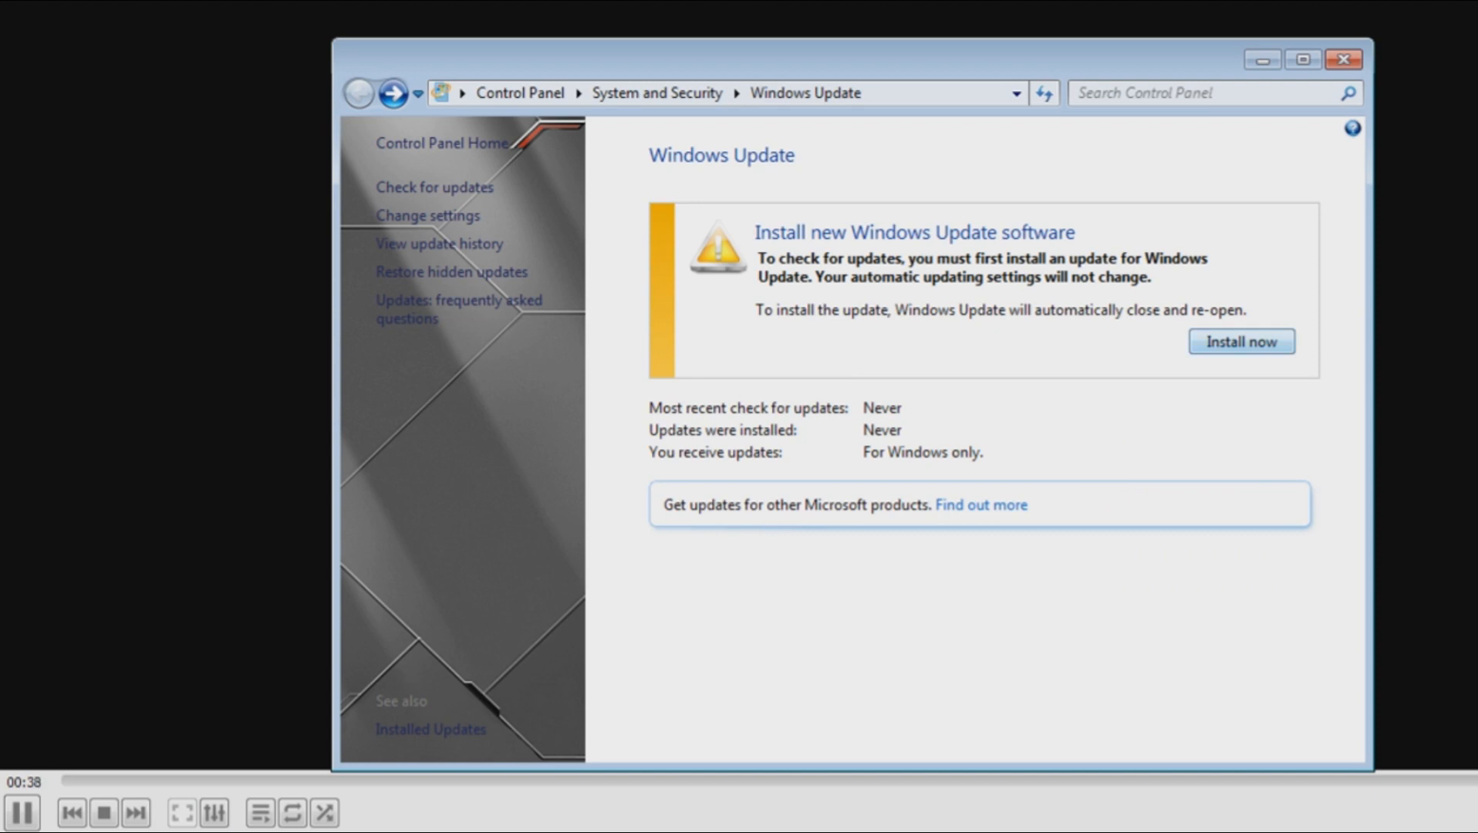
# Step: Install the new Windows Update software so 90 important and 45 optional updates appear
pyautogui.click(1241, 341)
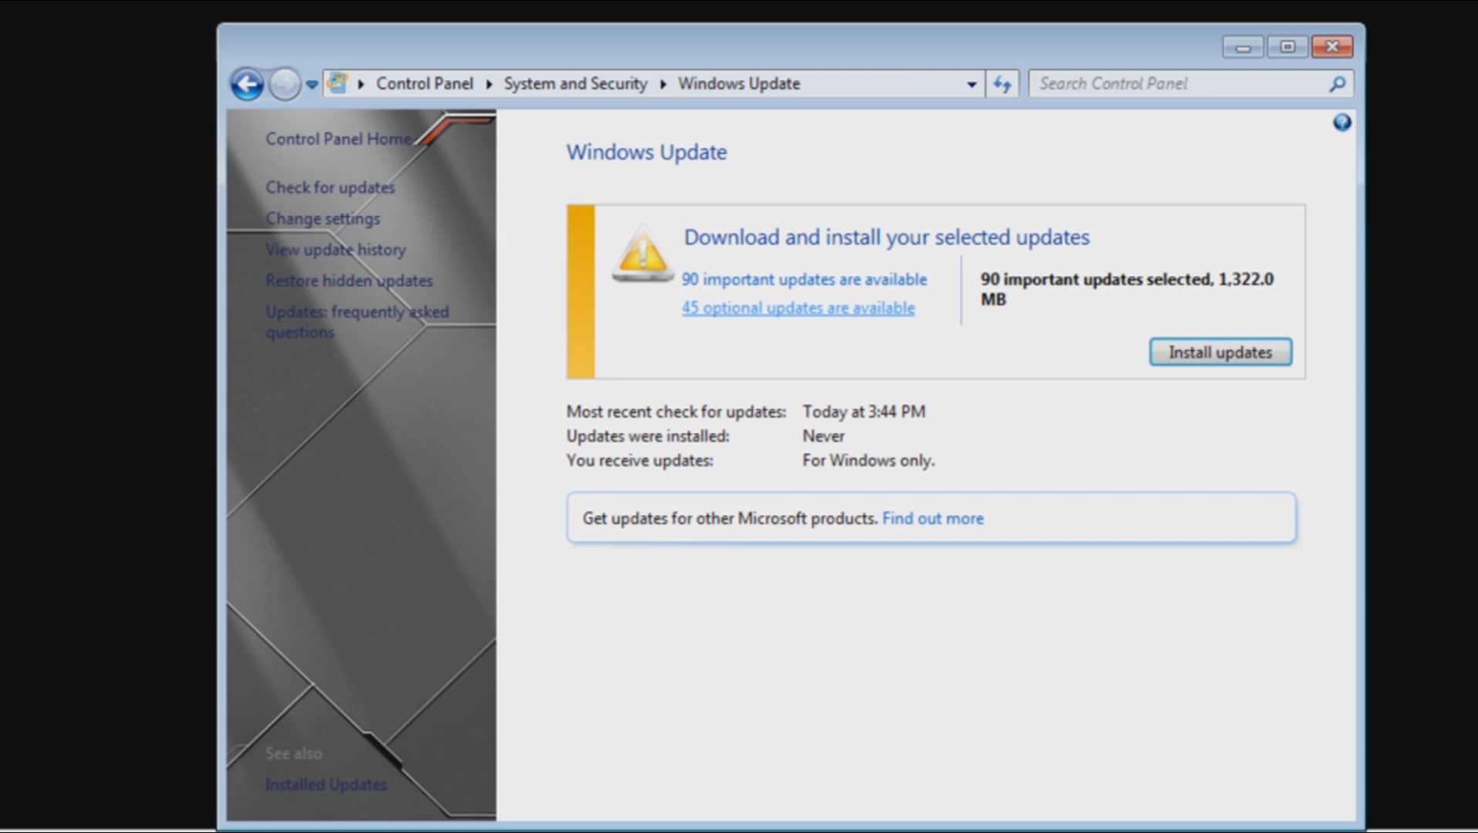
# Step: Review the 90 important updates, accept the selection and start installing them
pyautogui.click(806, 280)
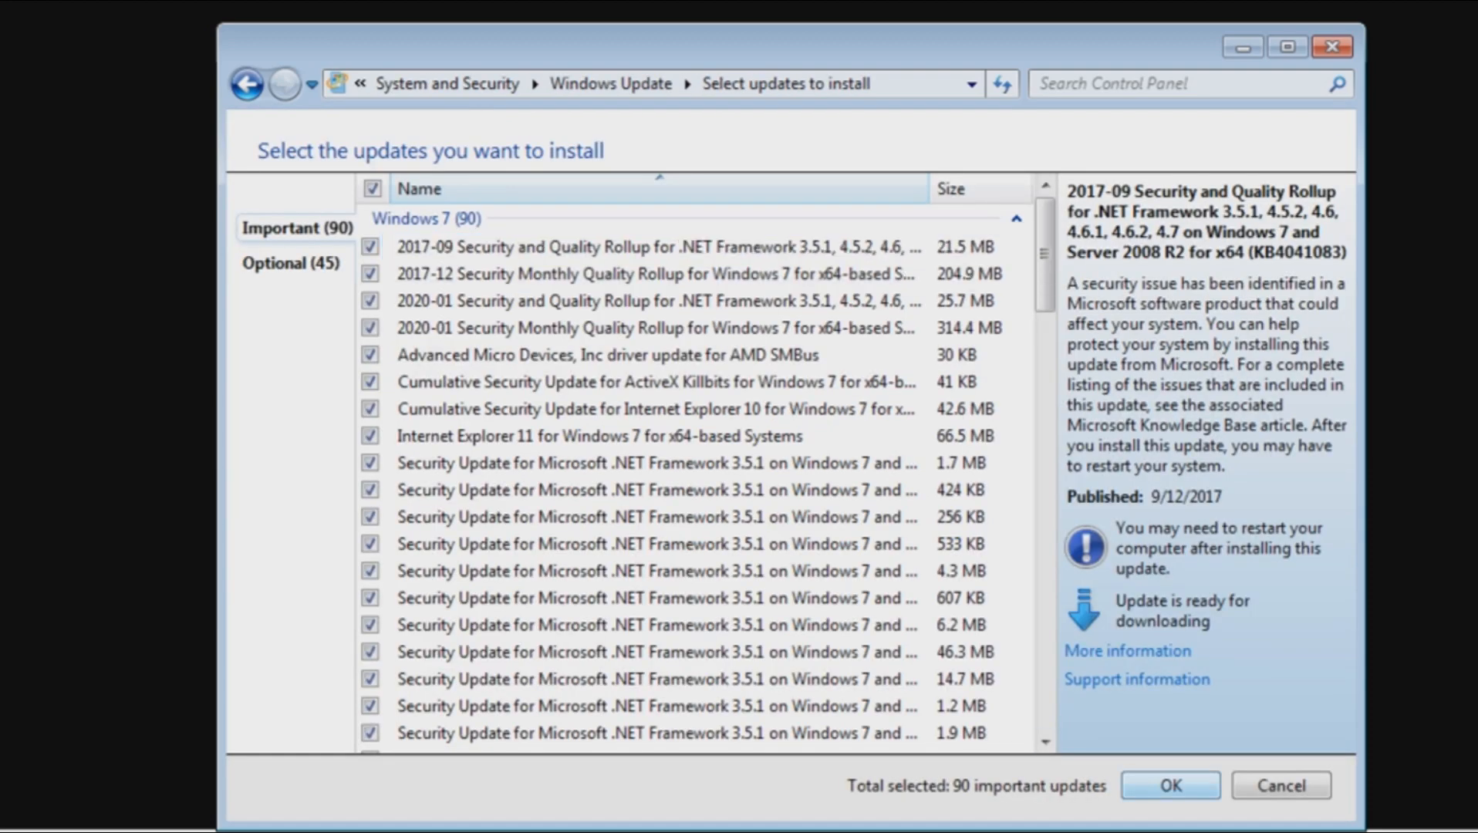
pyautogui.click(1170, 786)
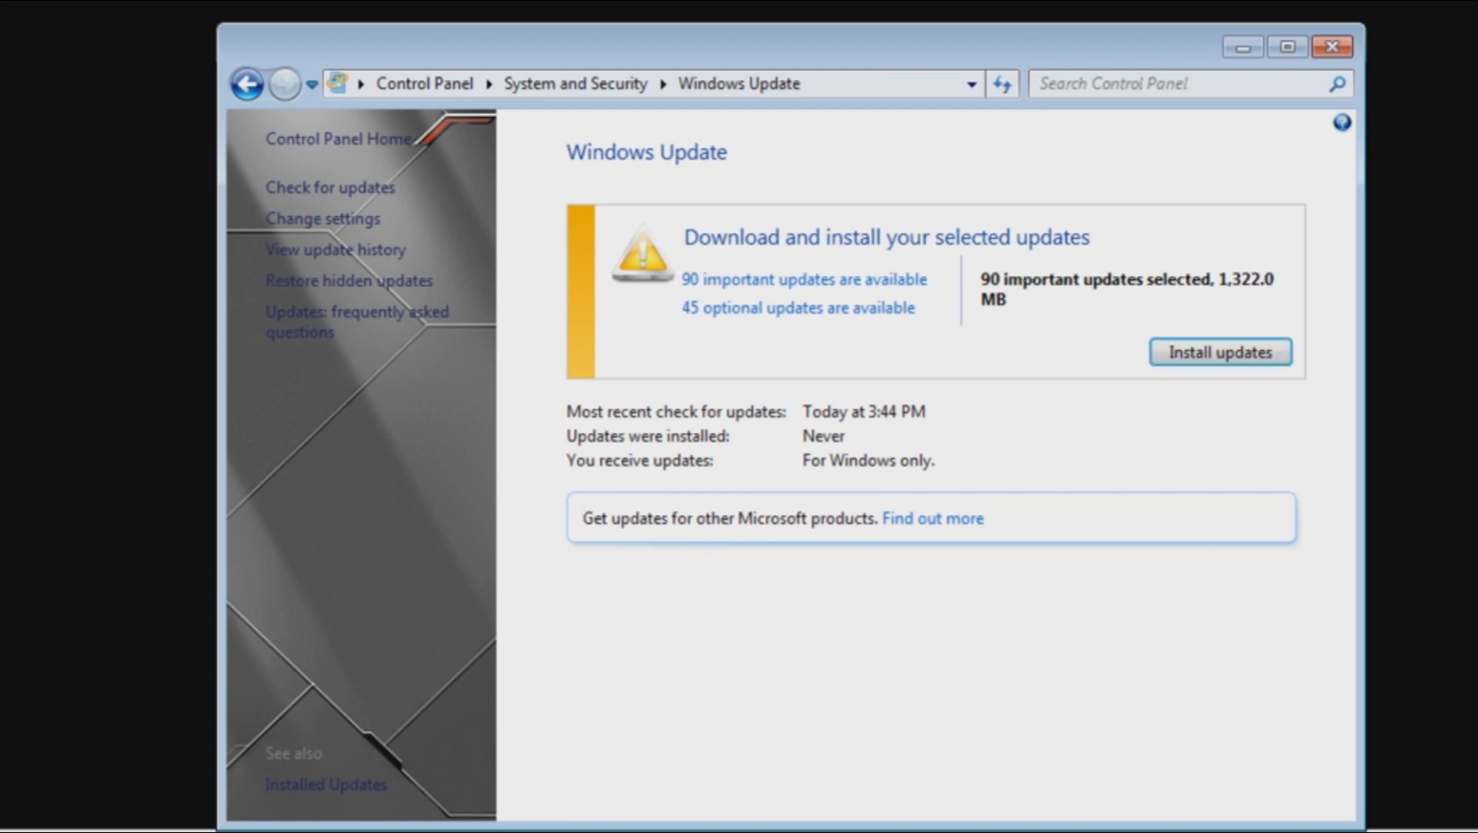
pyautogui.click(1219, 351)
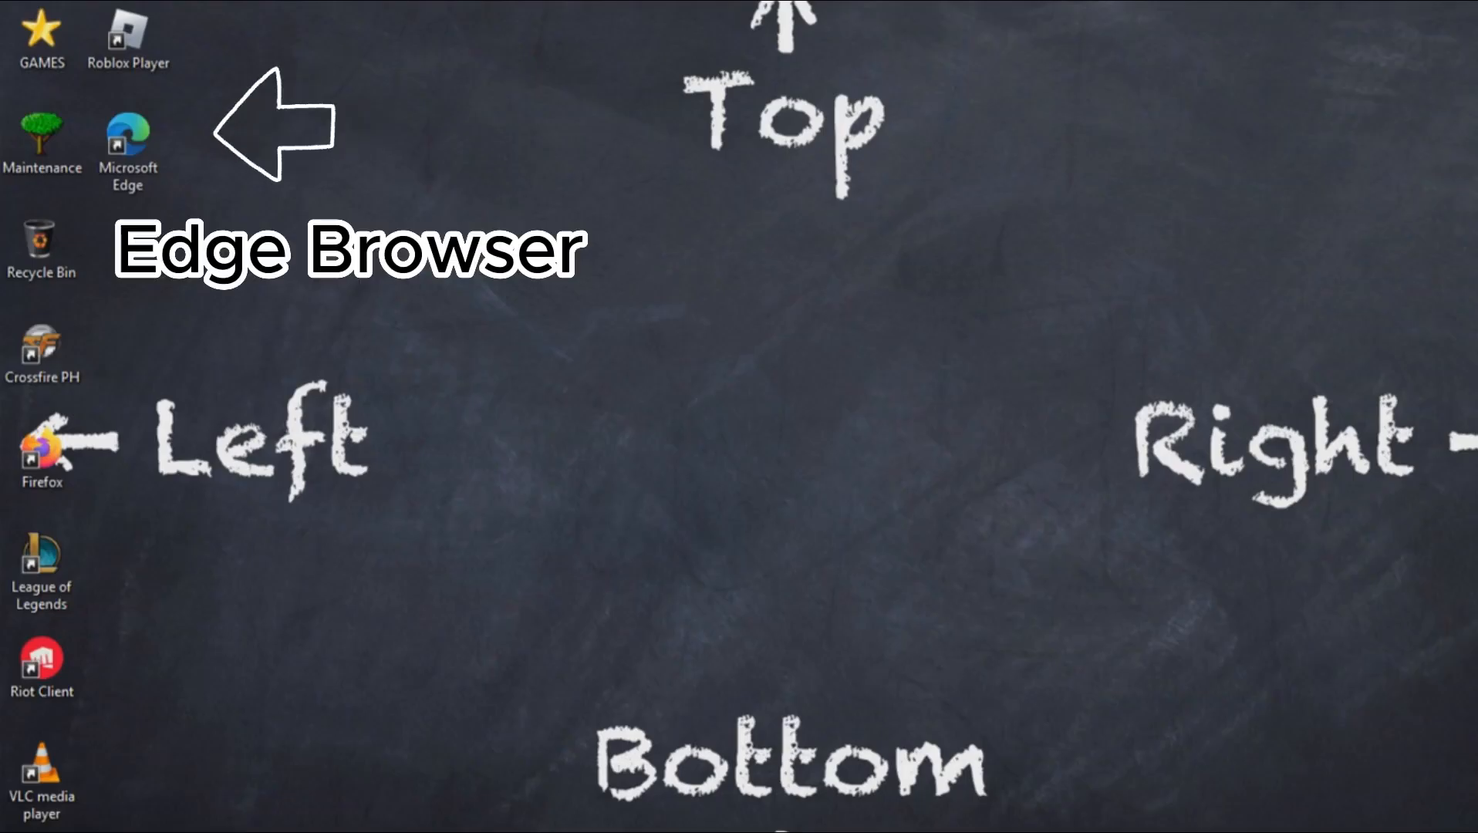
# Step: Launch Roblox Player from the desktop and start the Brookhaven RP game
pyautogui.click(126, 37)
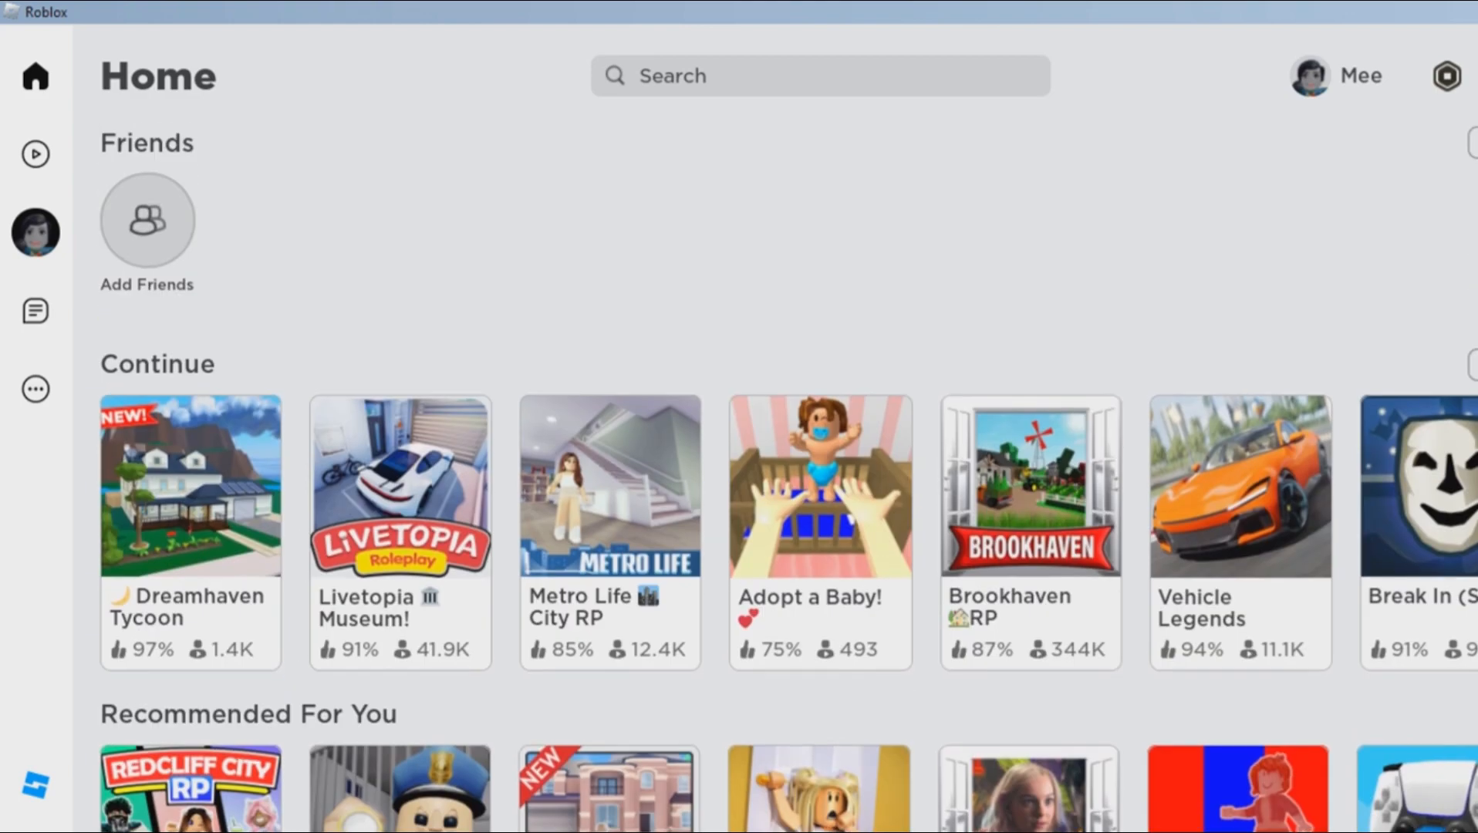
pyautogui.click(1029, 486)
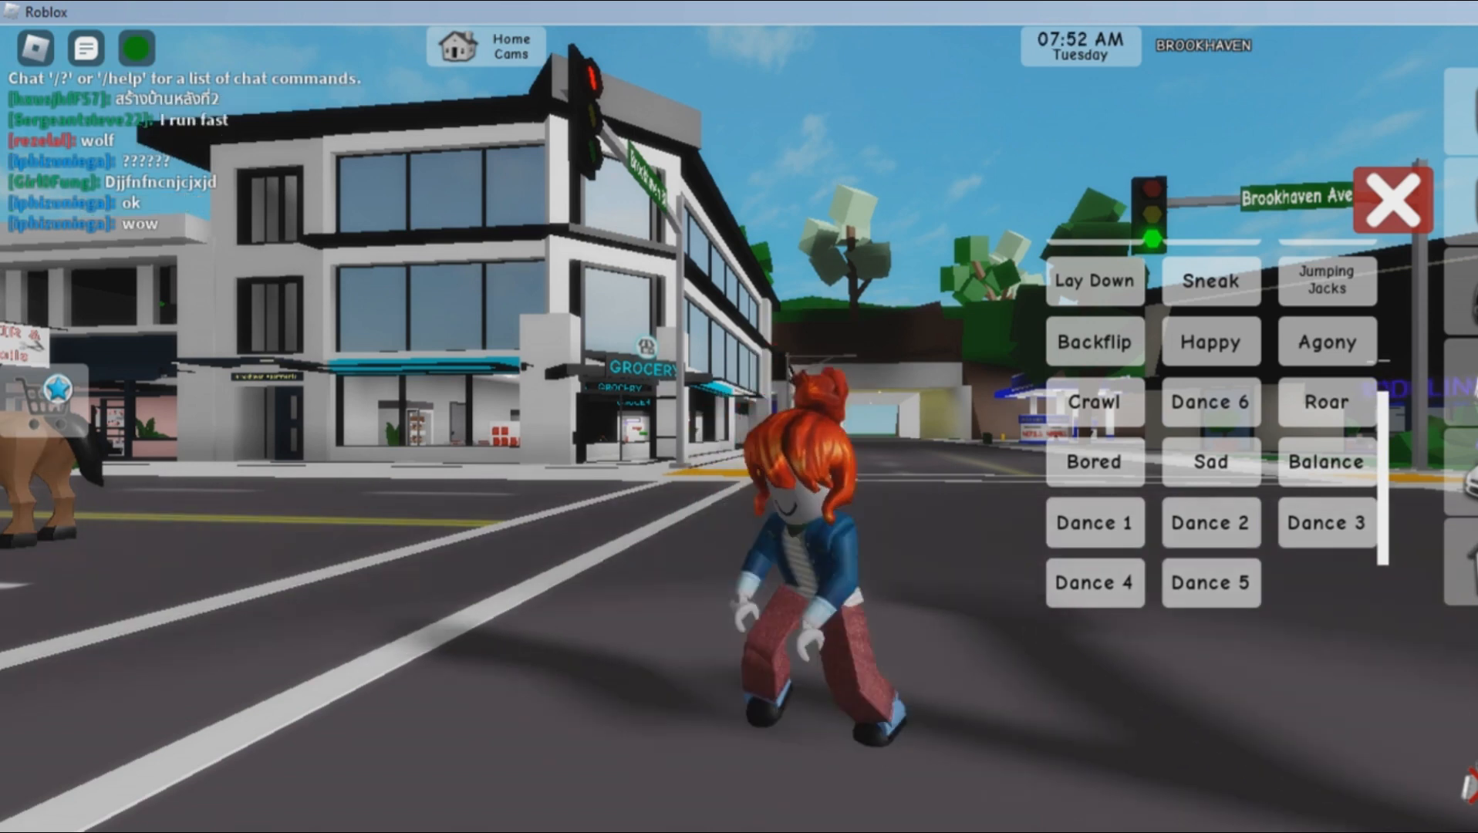
# Step: Show Brookhaven's spawnable vehicles, then the emotes list, and head toward a house plot
pyautogui.click(1216, 199)
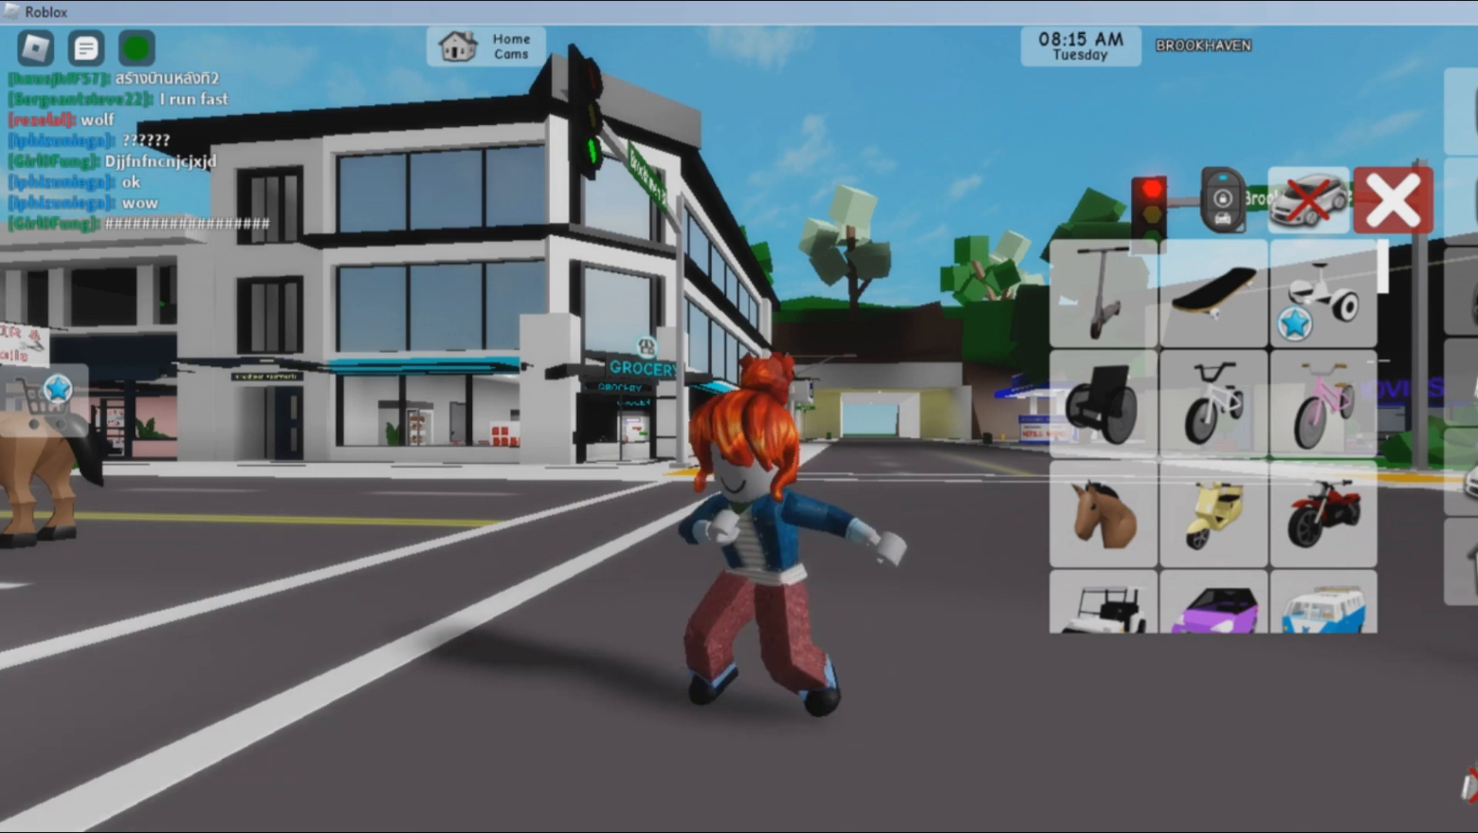
pyautogui.click(1393, 197)
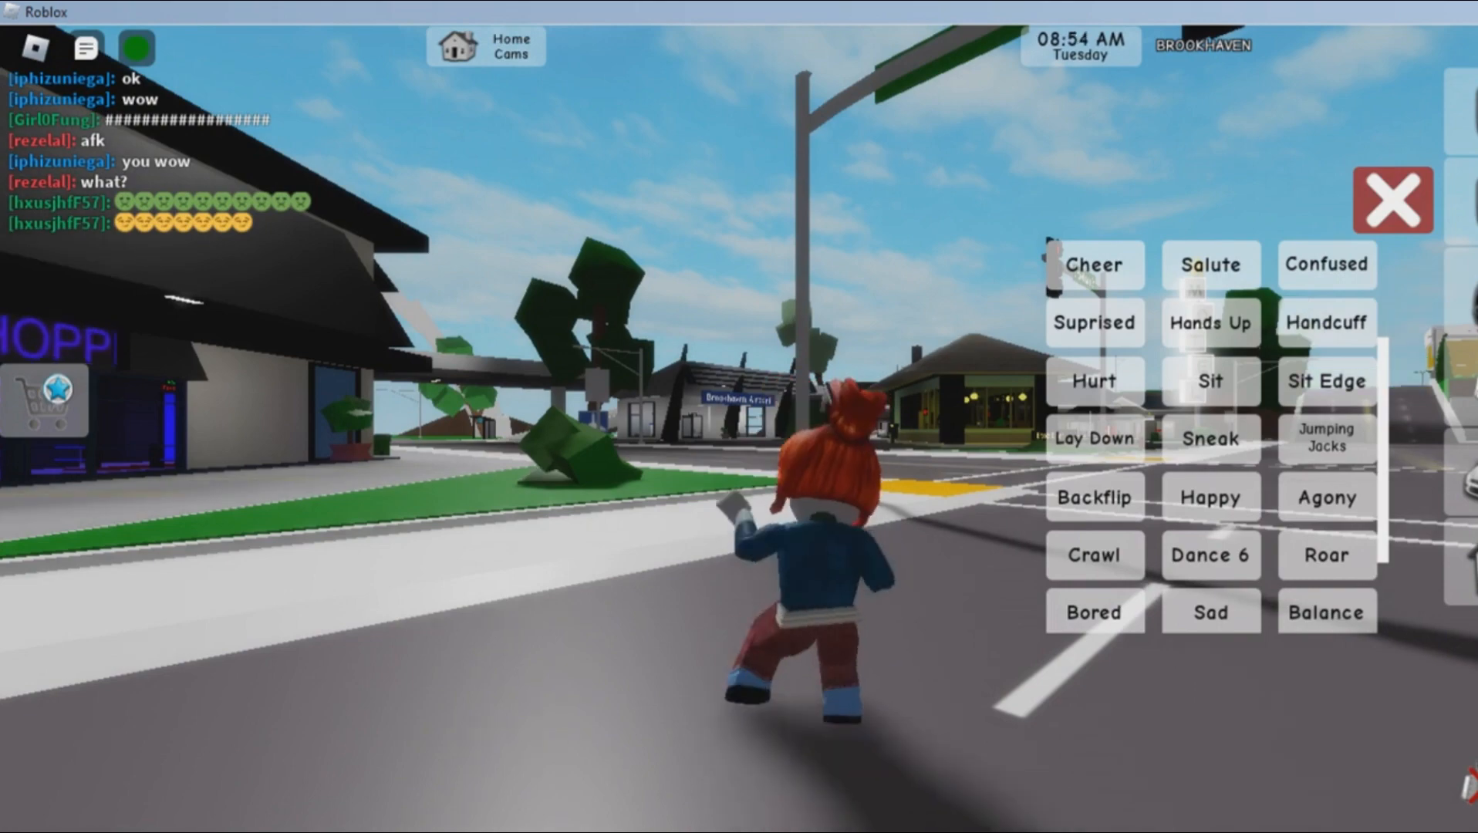
pyautogui.click(1395, 201)
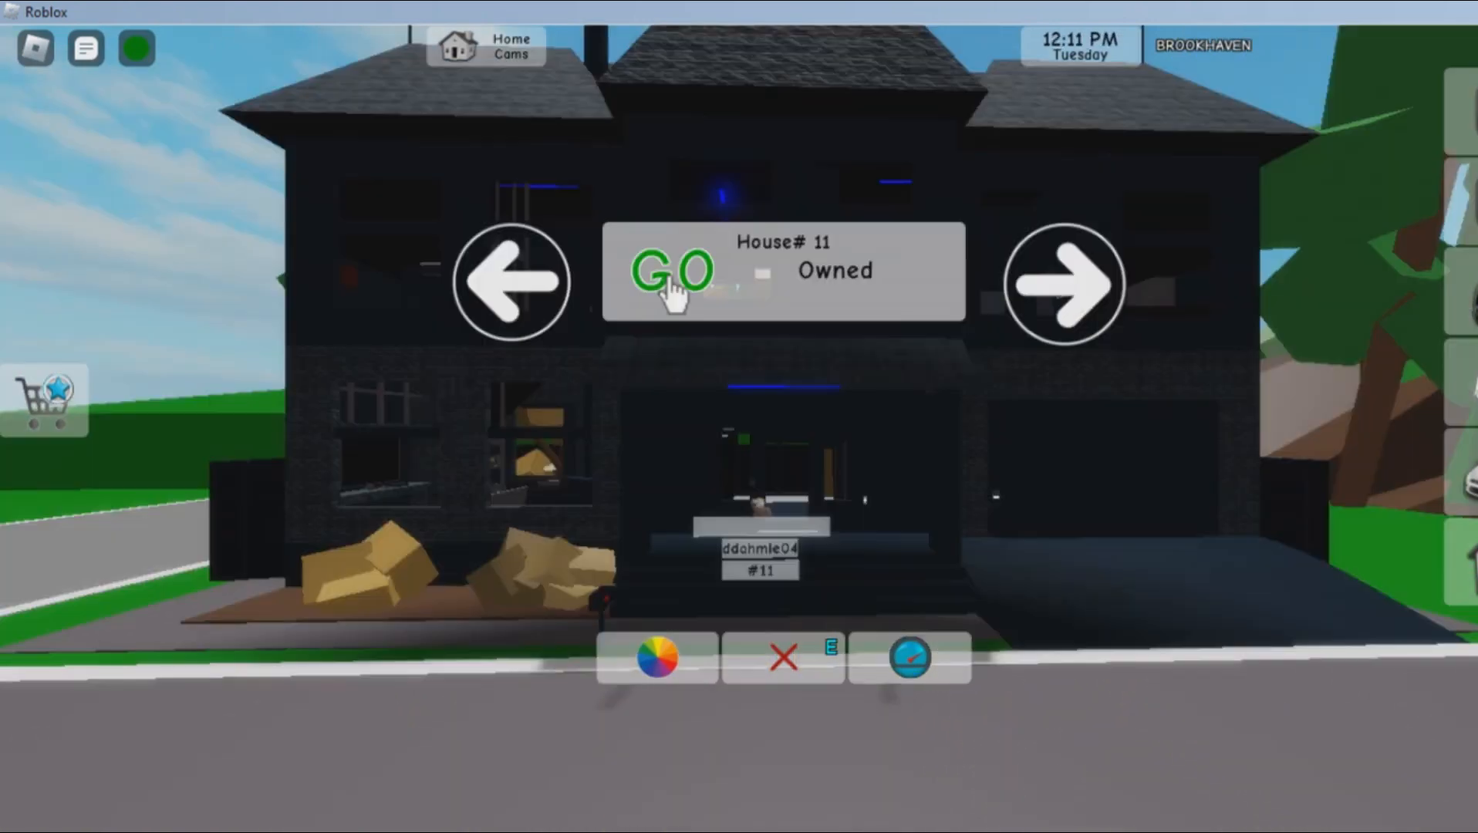
# Step: Pick House #11 for the avatar before leaving Brookhaven
pyautogui.click(1065, 282)
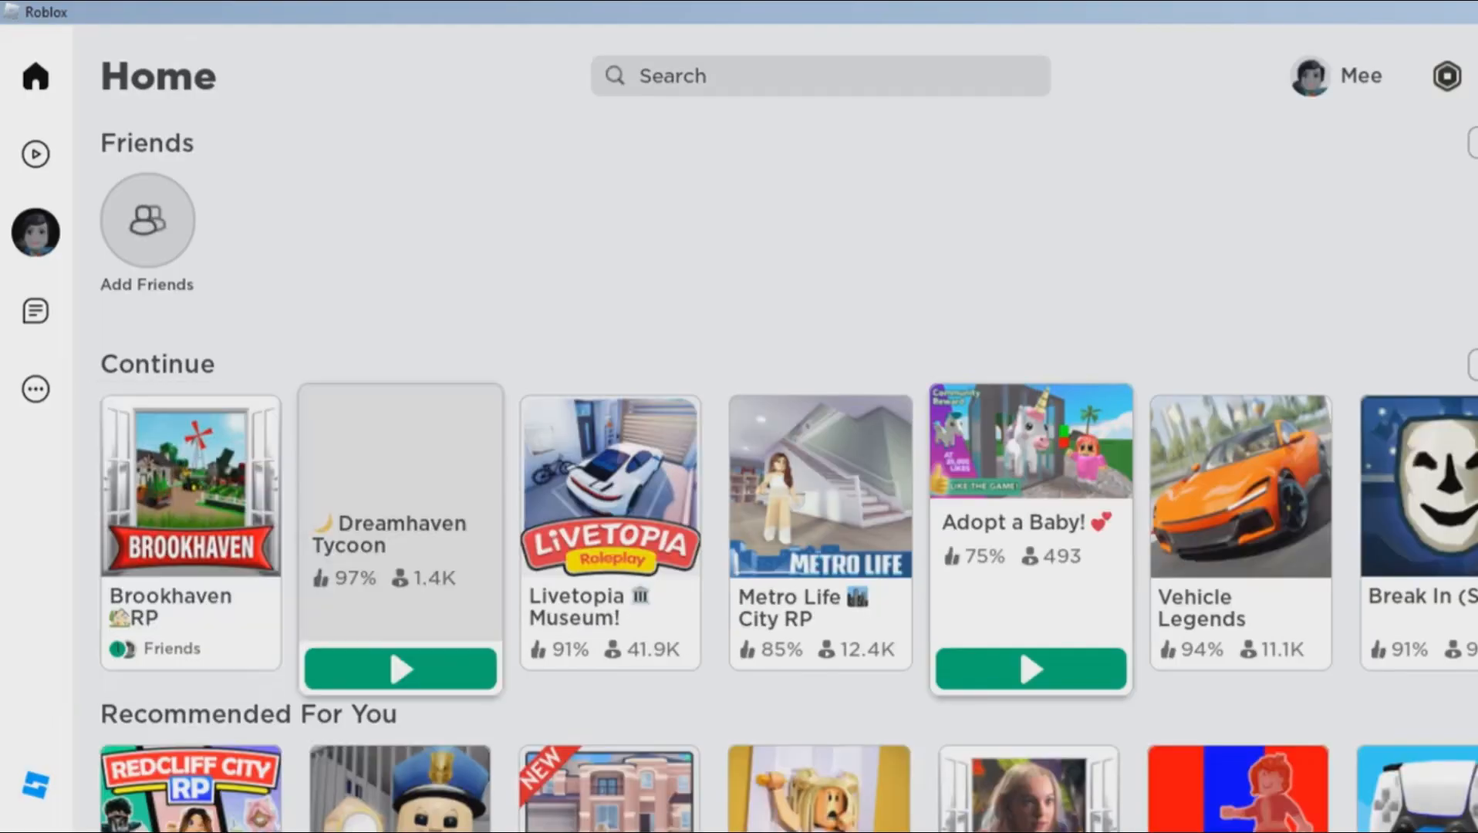
pyautogui.click(400, 669)
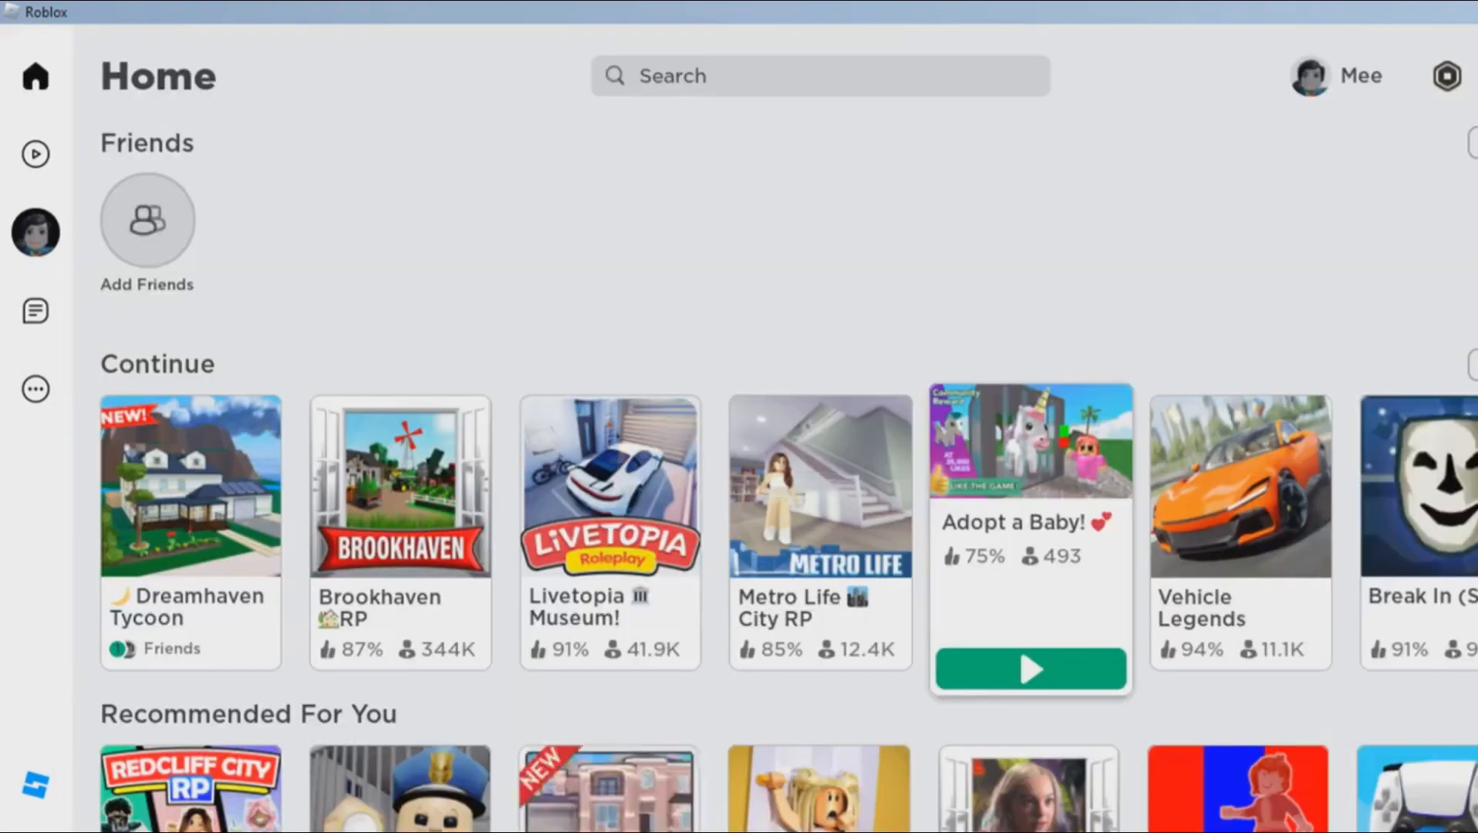
pyautogui.scroll(-3)
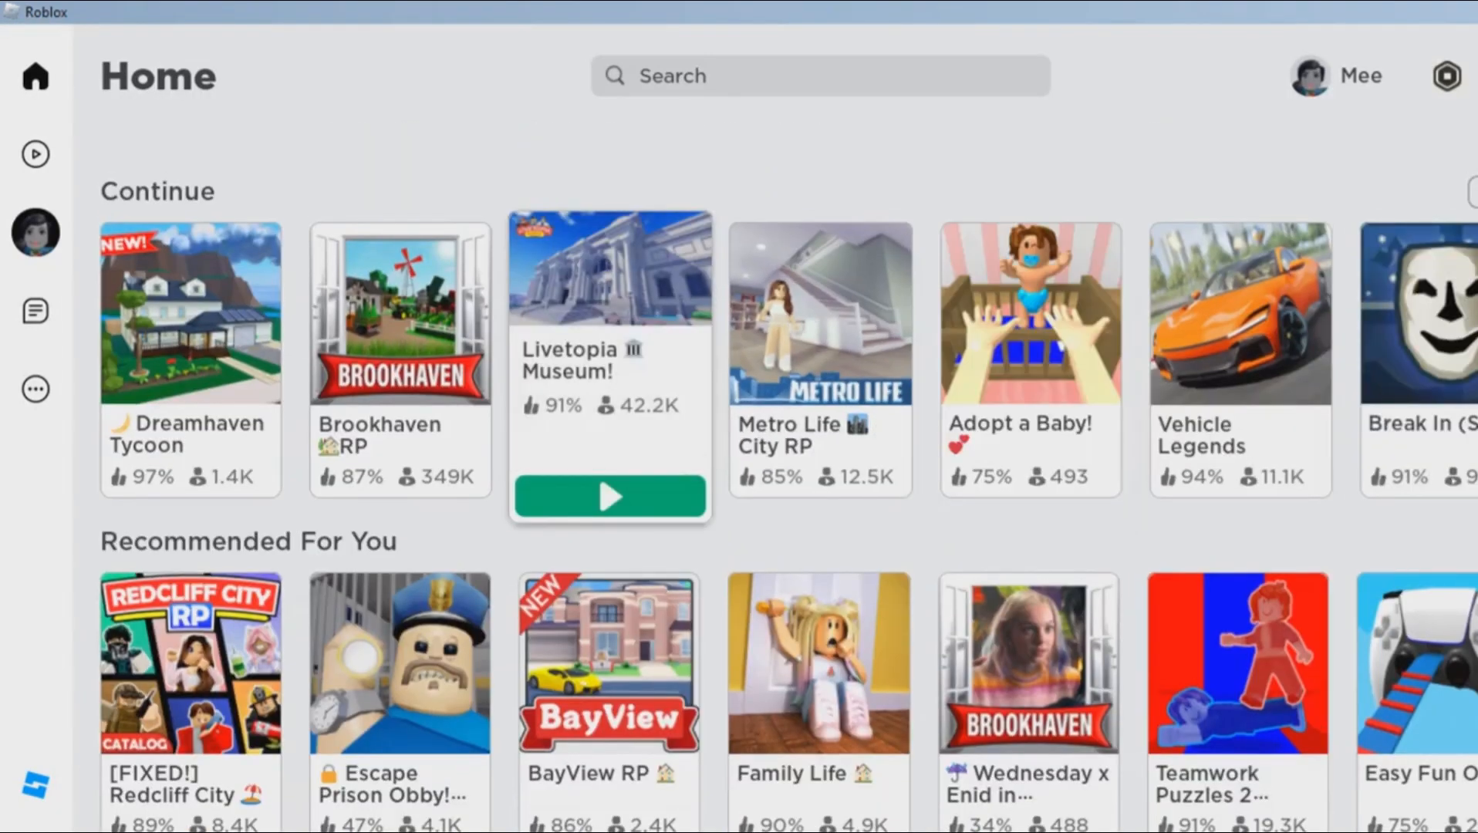
# Step: Start the Livetopia Museum game and walk the avatar into the café with W
pyautogui.click(610, 497)
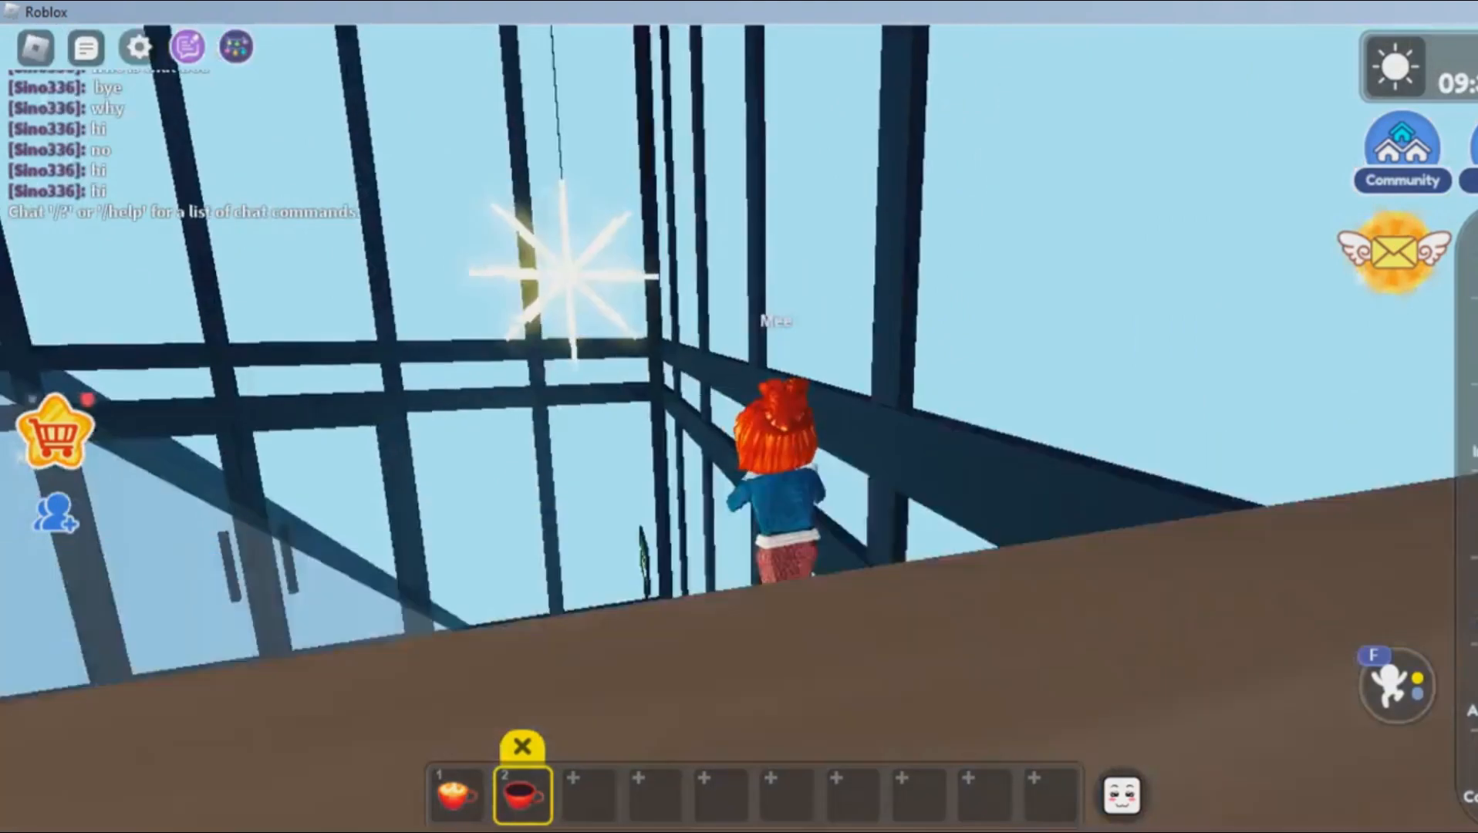
pyautogui.press('w')
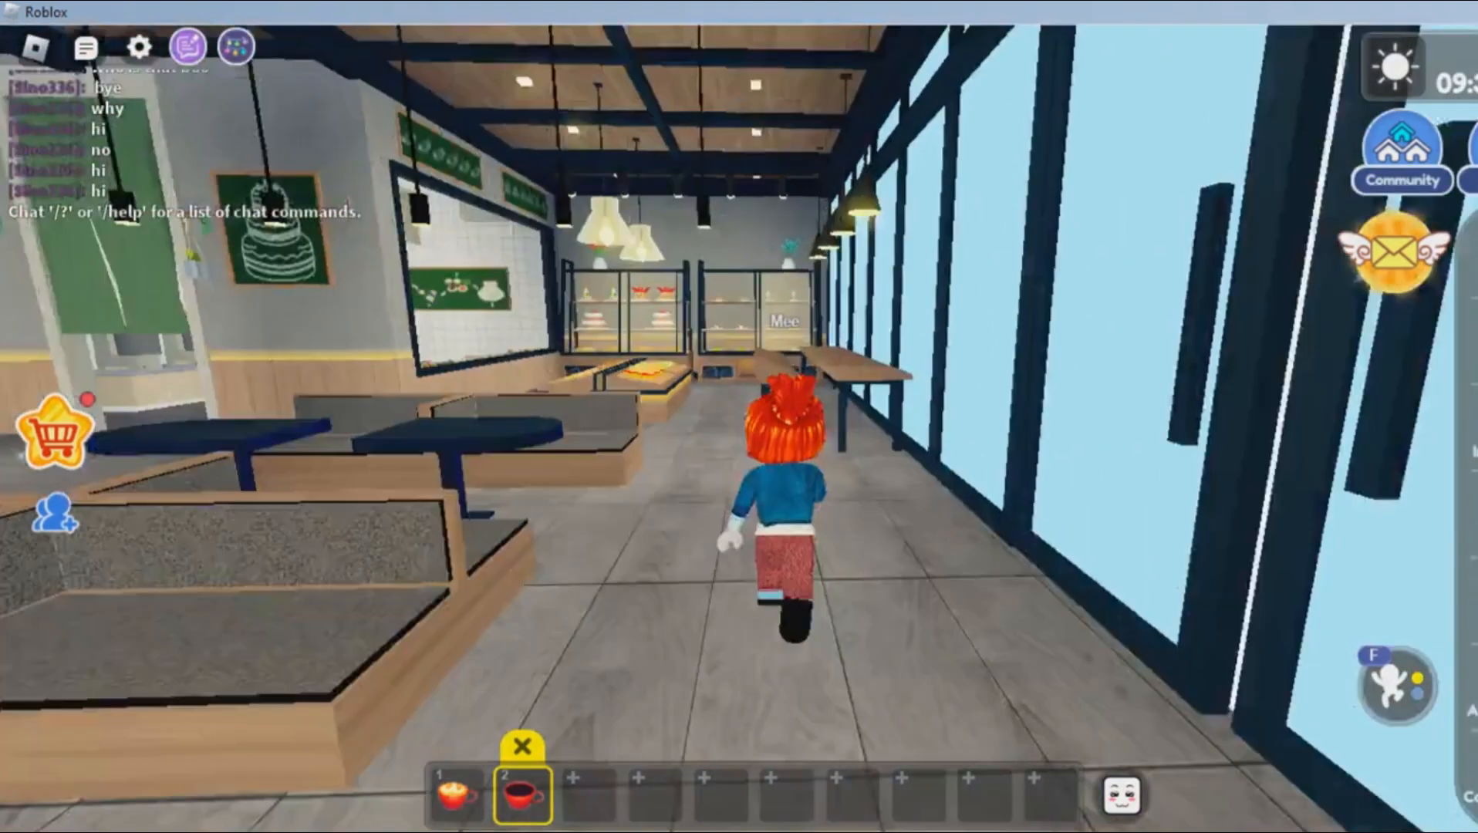